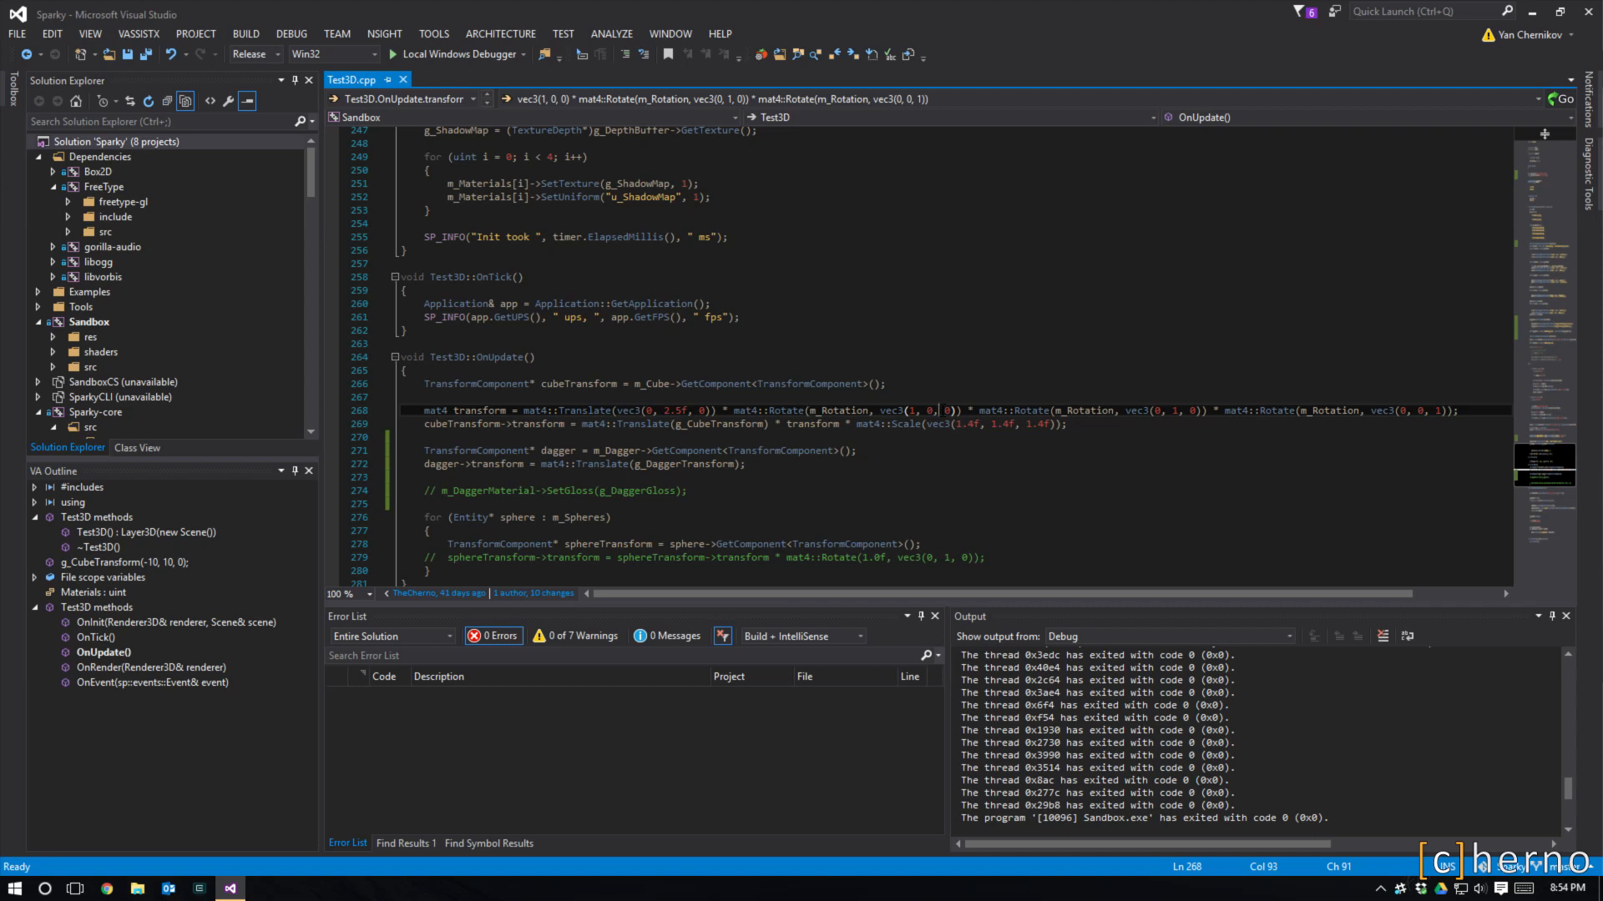
pyautogui.moveTo(341, 176)
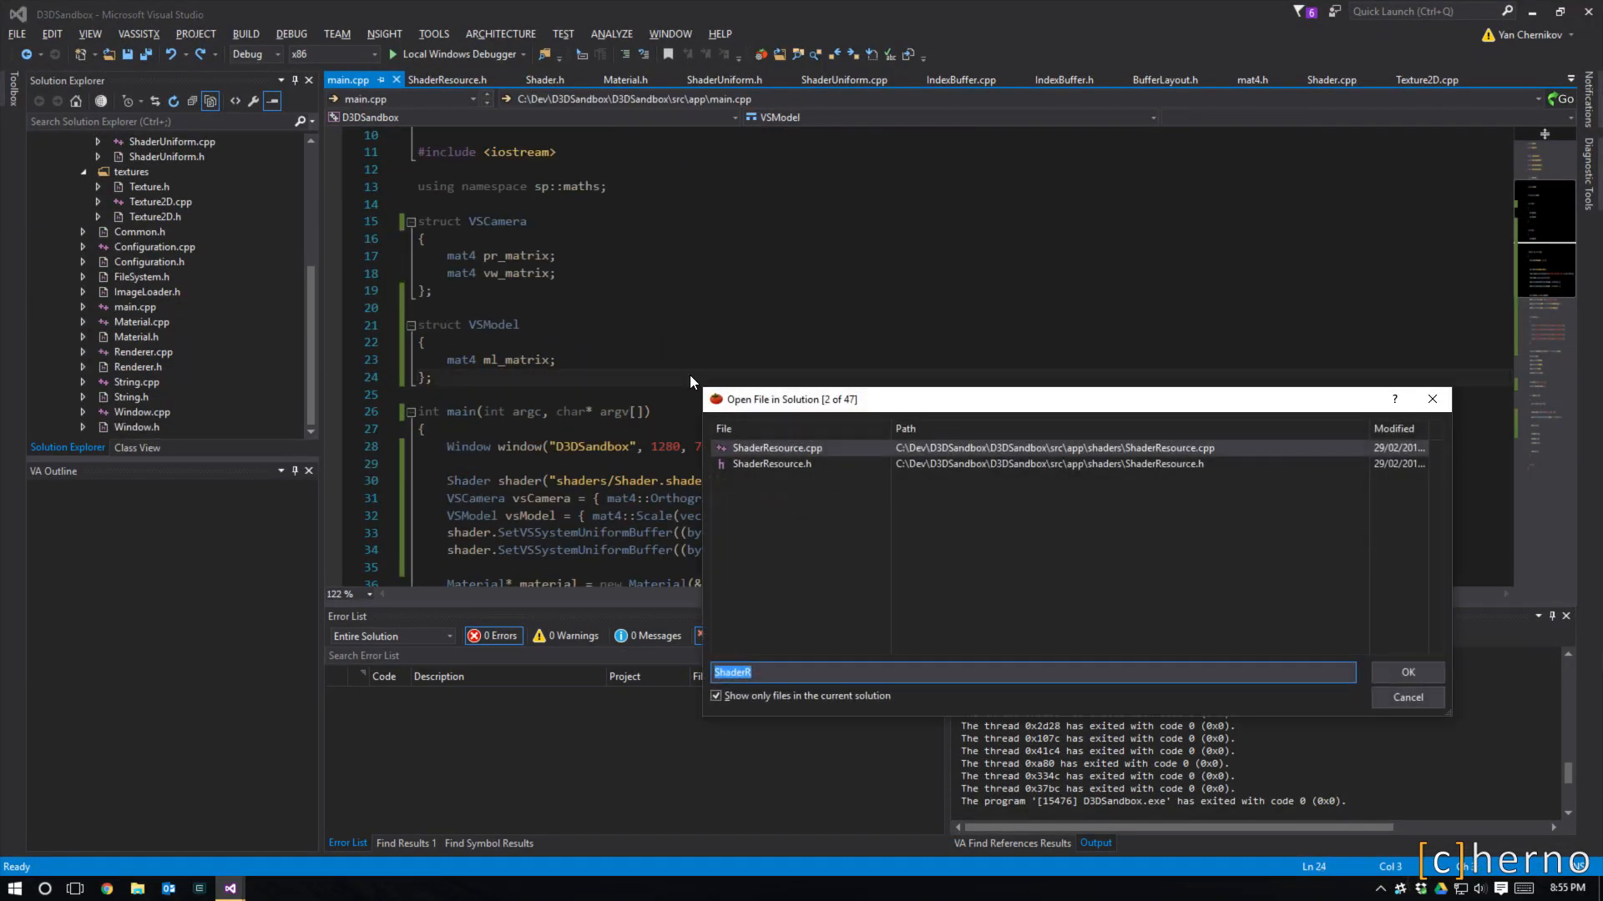
# - Dismiss the Open File dialog, review main.cpp's setup code, and open Shader.shader
pyautogui.click(1407, 697)
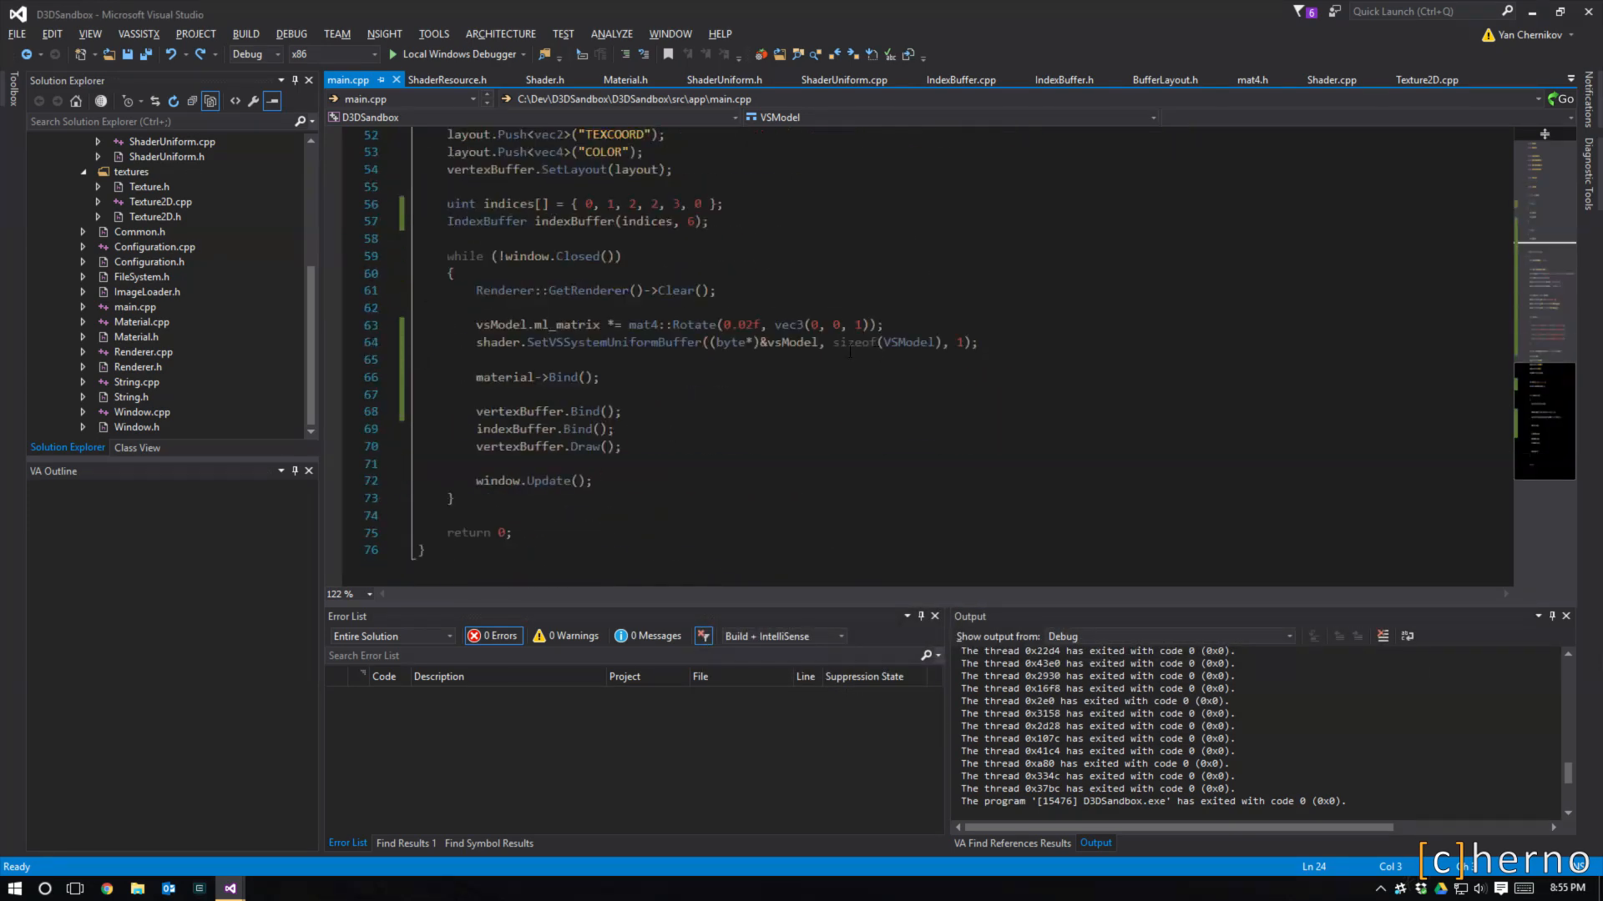
pyautogui.scroll(3)
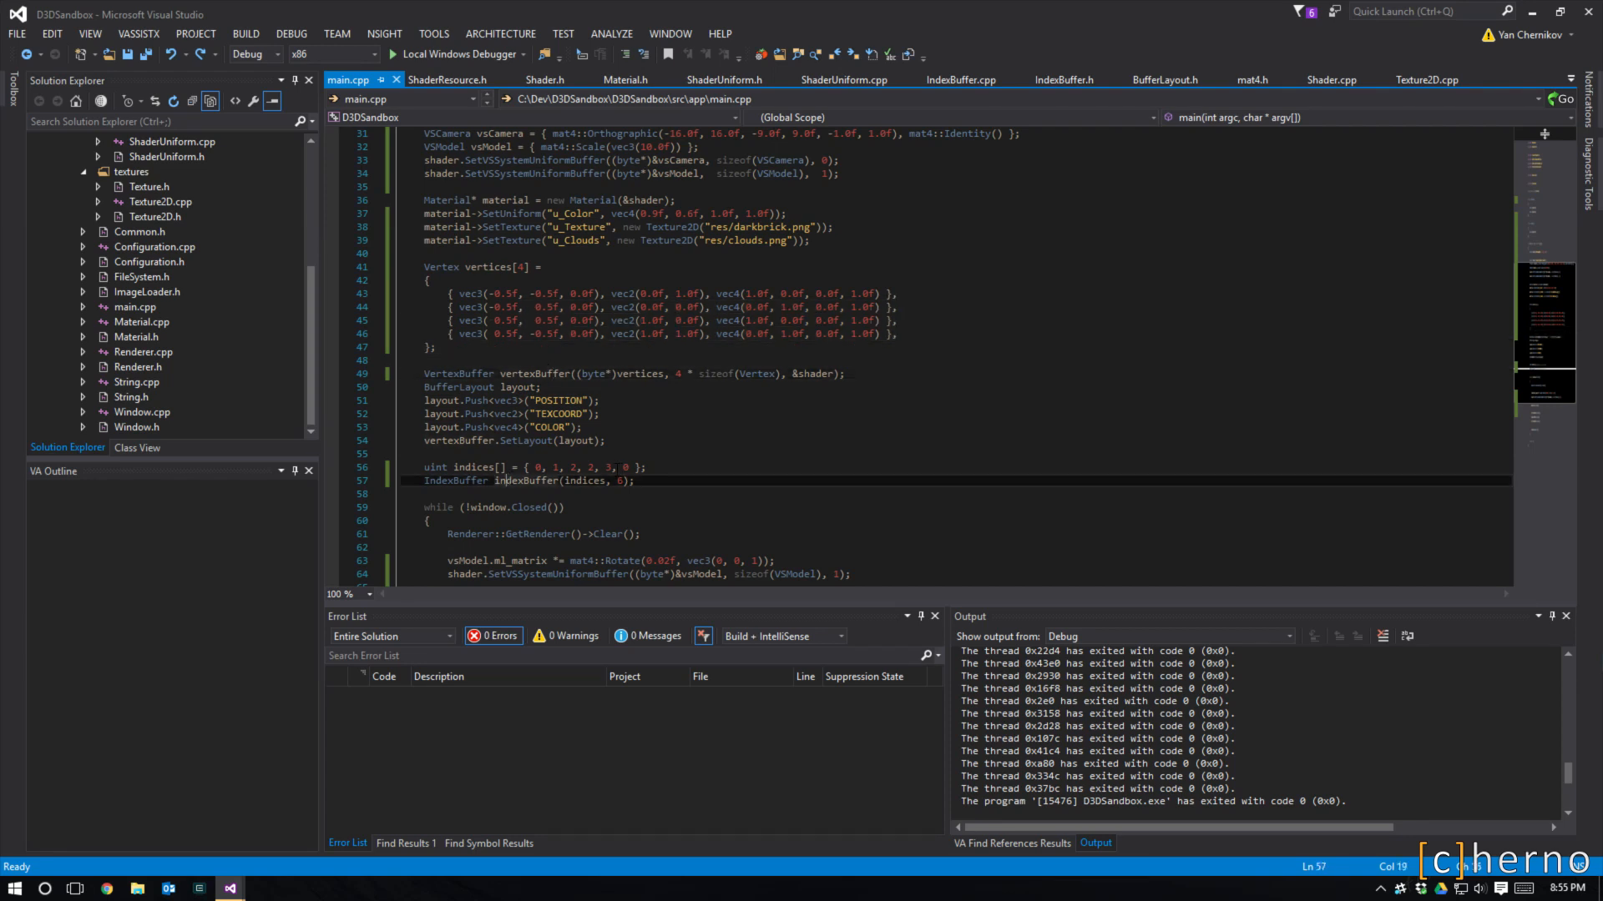
pyautogui.scroll(-3)
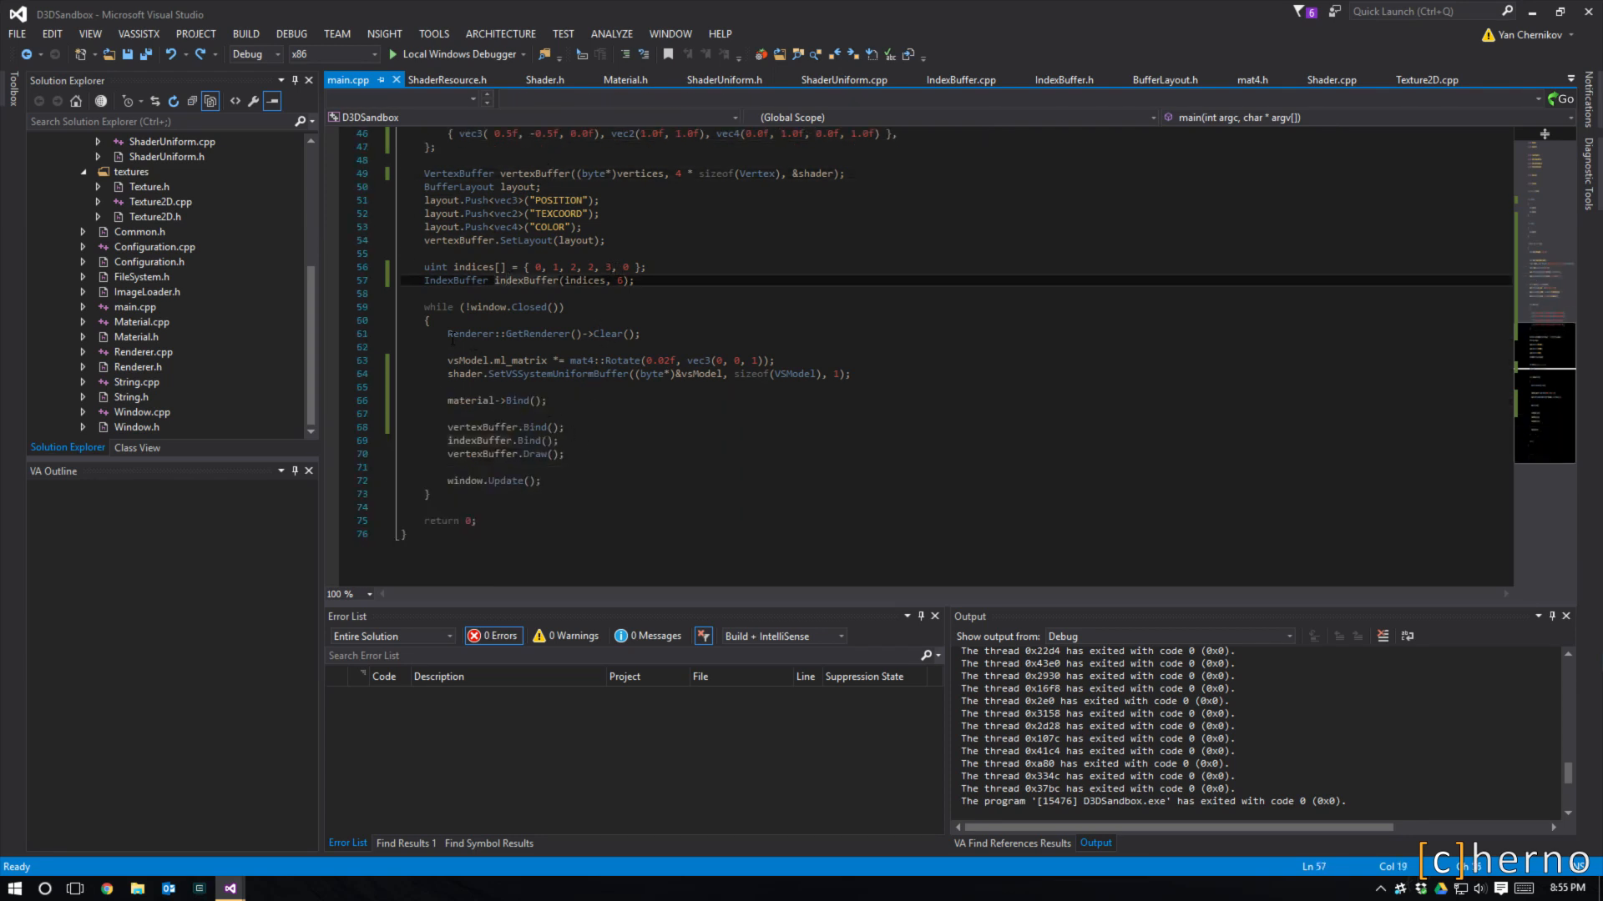
pyautogui.click(552, 373)
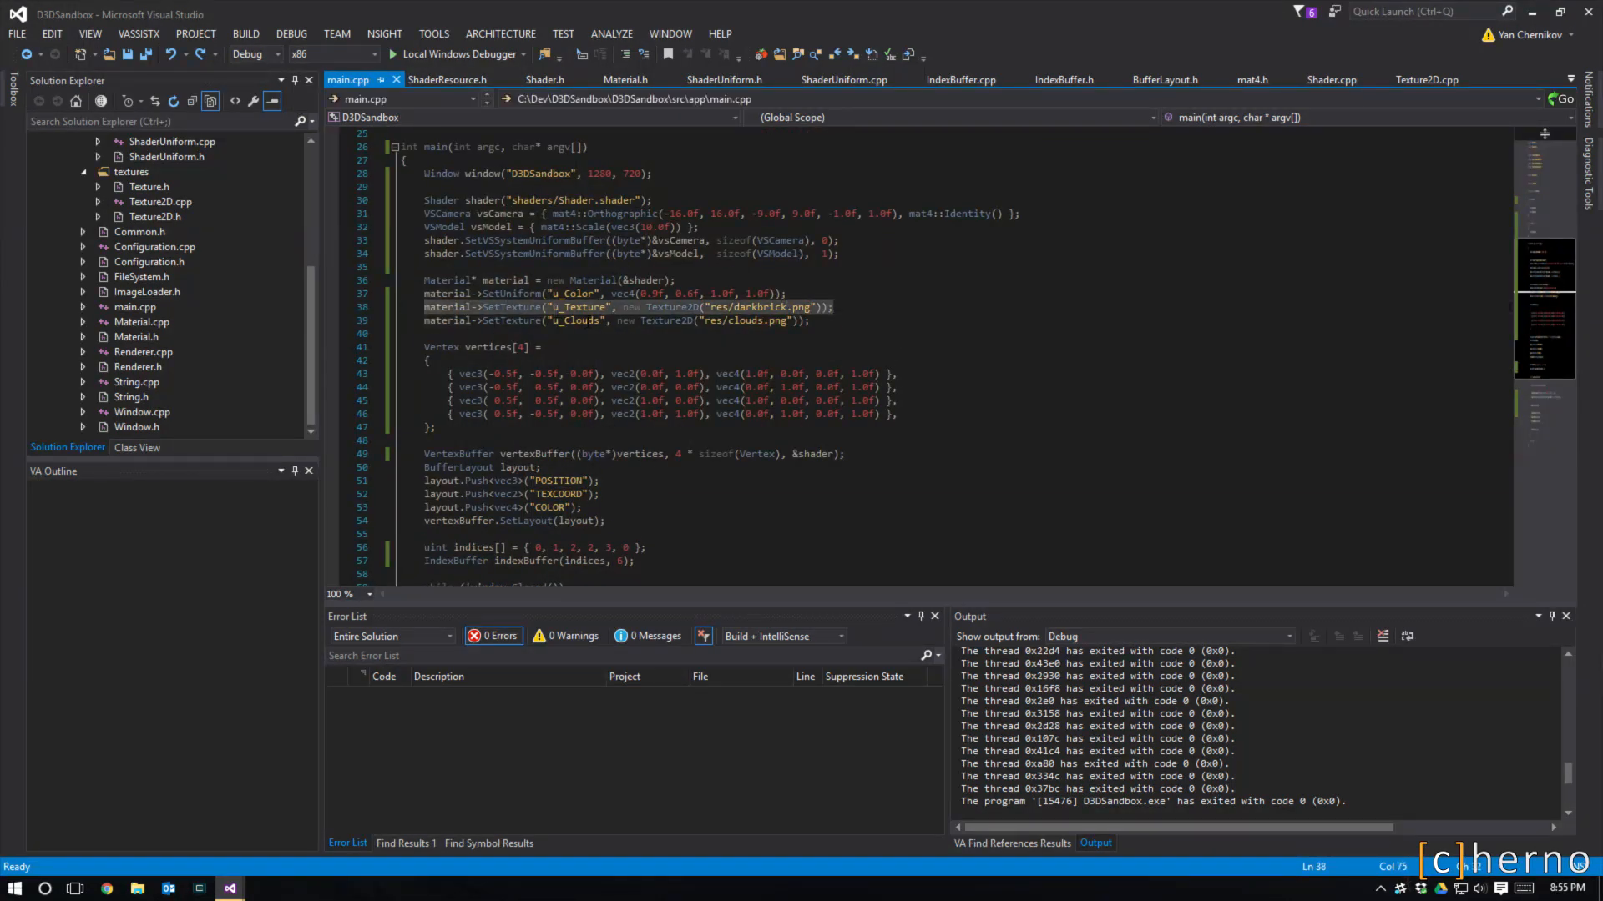
pyautogui.click(591, 320)
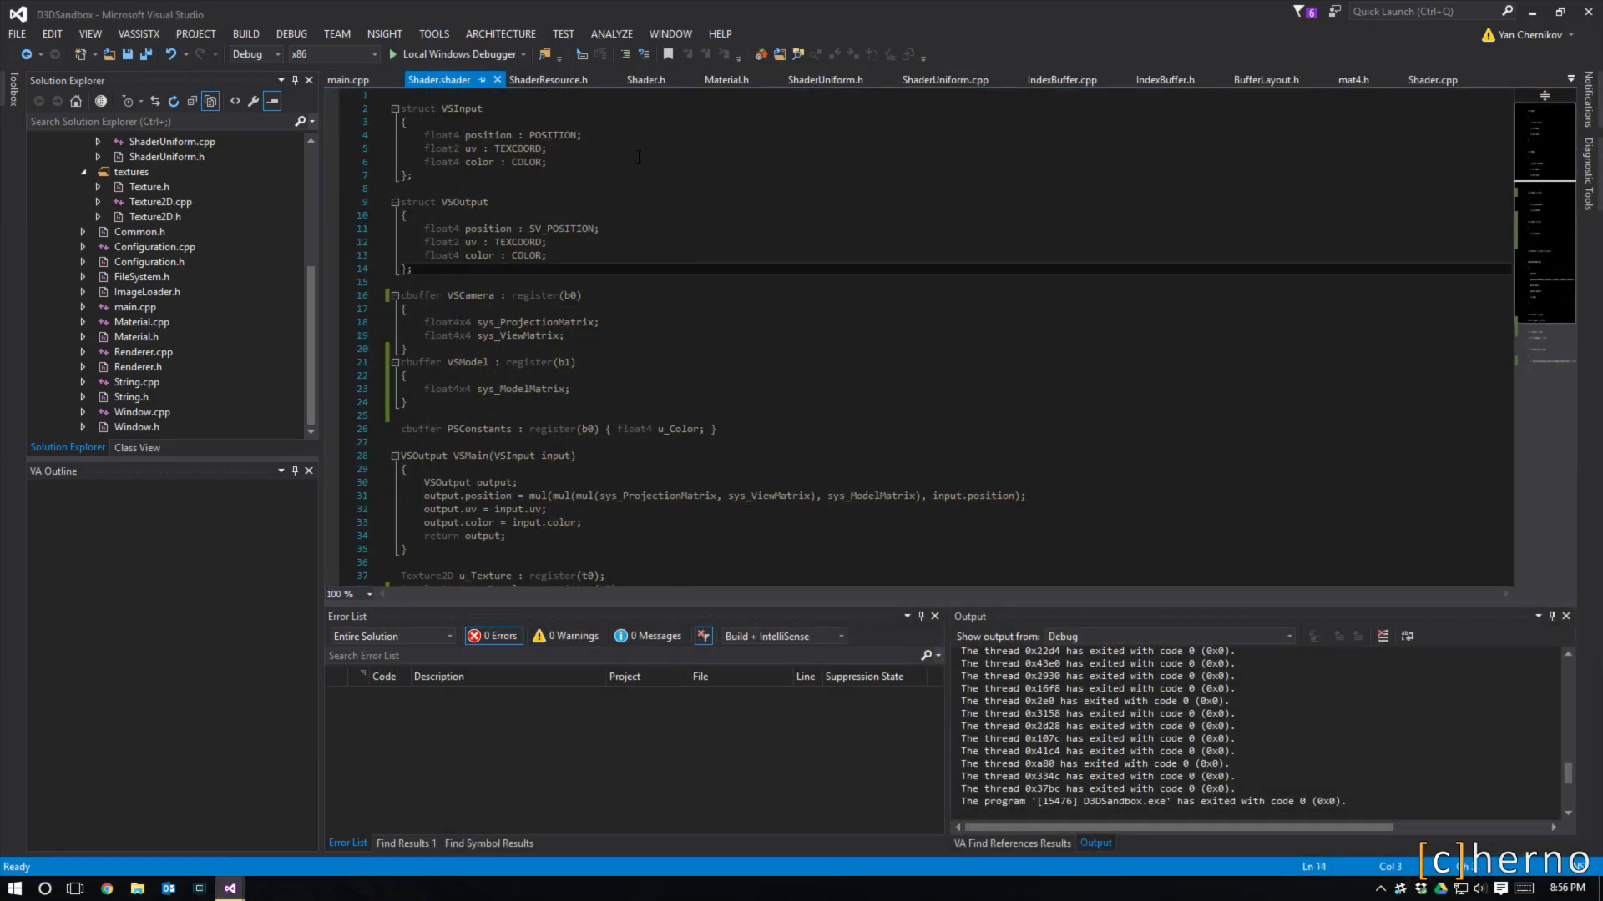
# - Review Shader.shader's texture-blending pixel stage, then return to main.cpp after running D3DSandbox
pyautogui.scroll(-3)
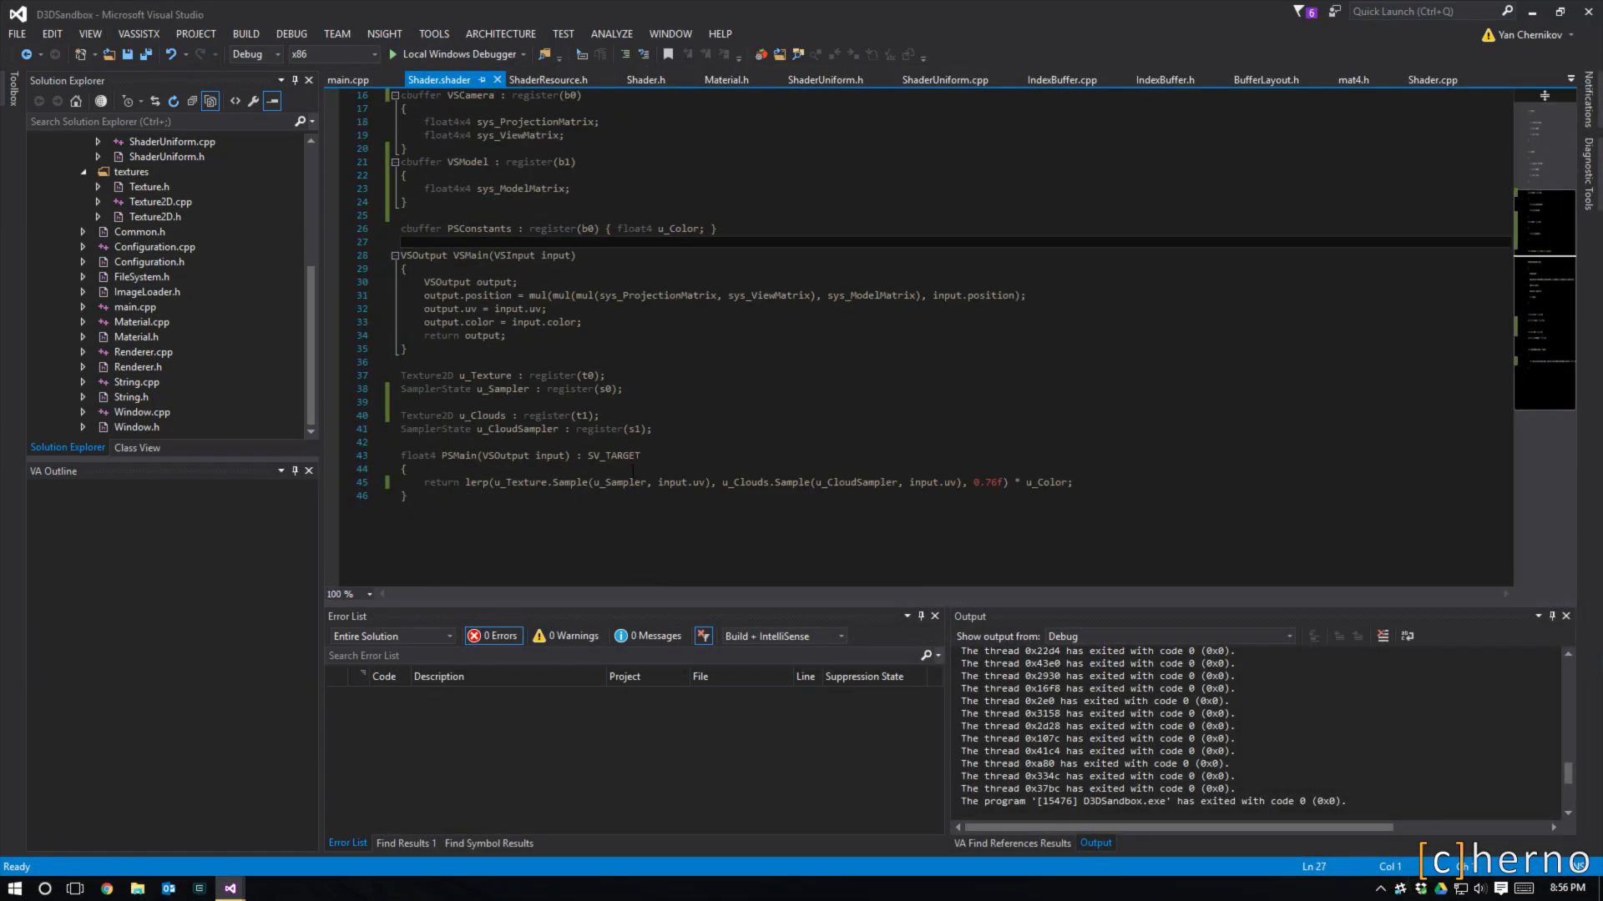
pyautogui.click(347, 80)
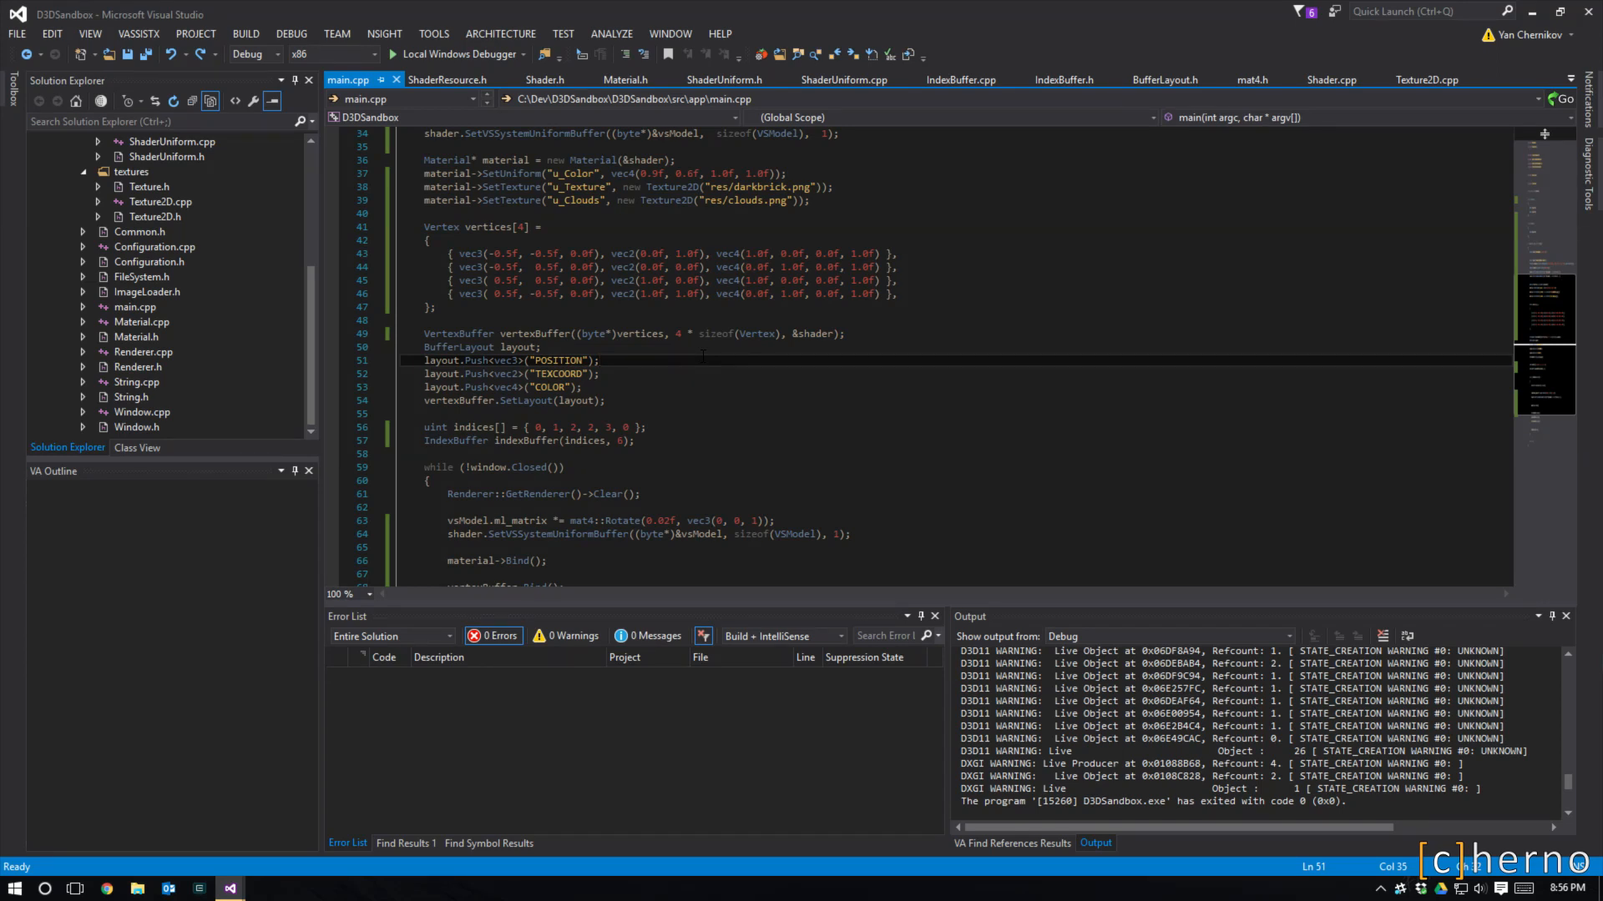
pyautogui.moveTo(192, 352)
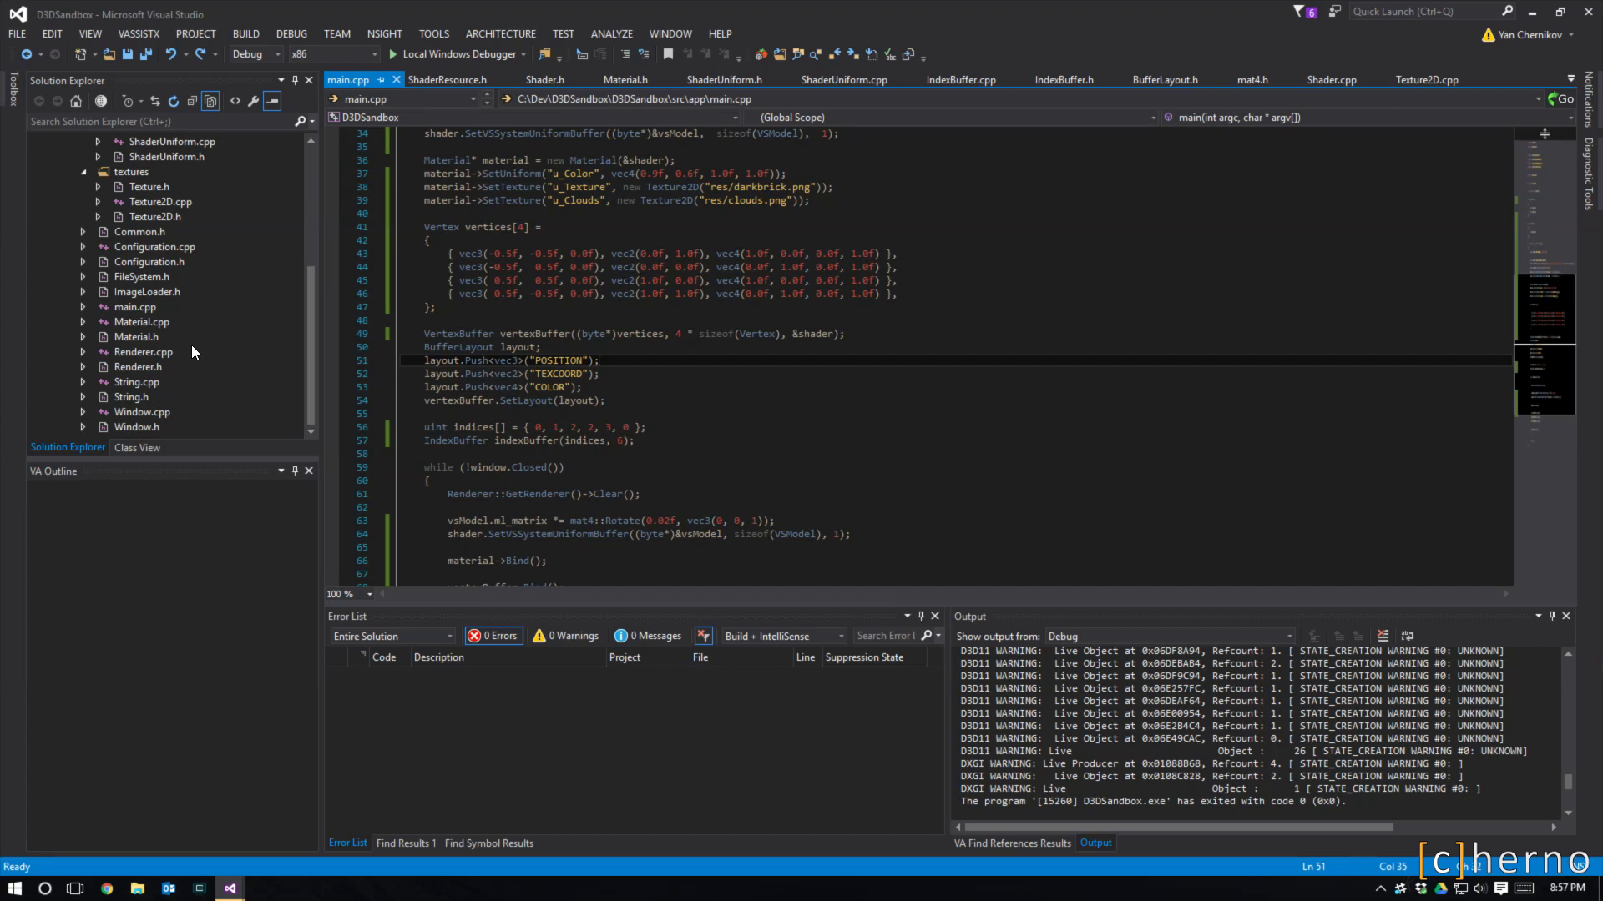
# - Switch to Shader.cpp and view Shader::Compile building the vertex and pixel shaders
pyautogui.click(600, 360)
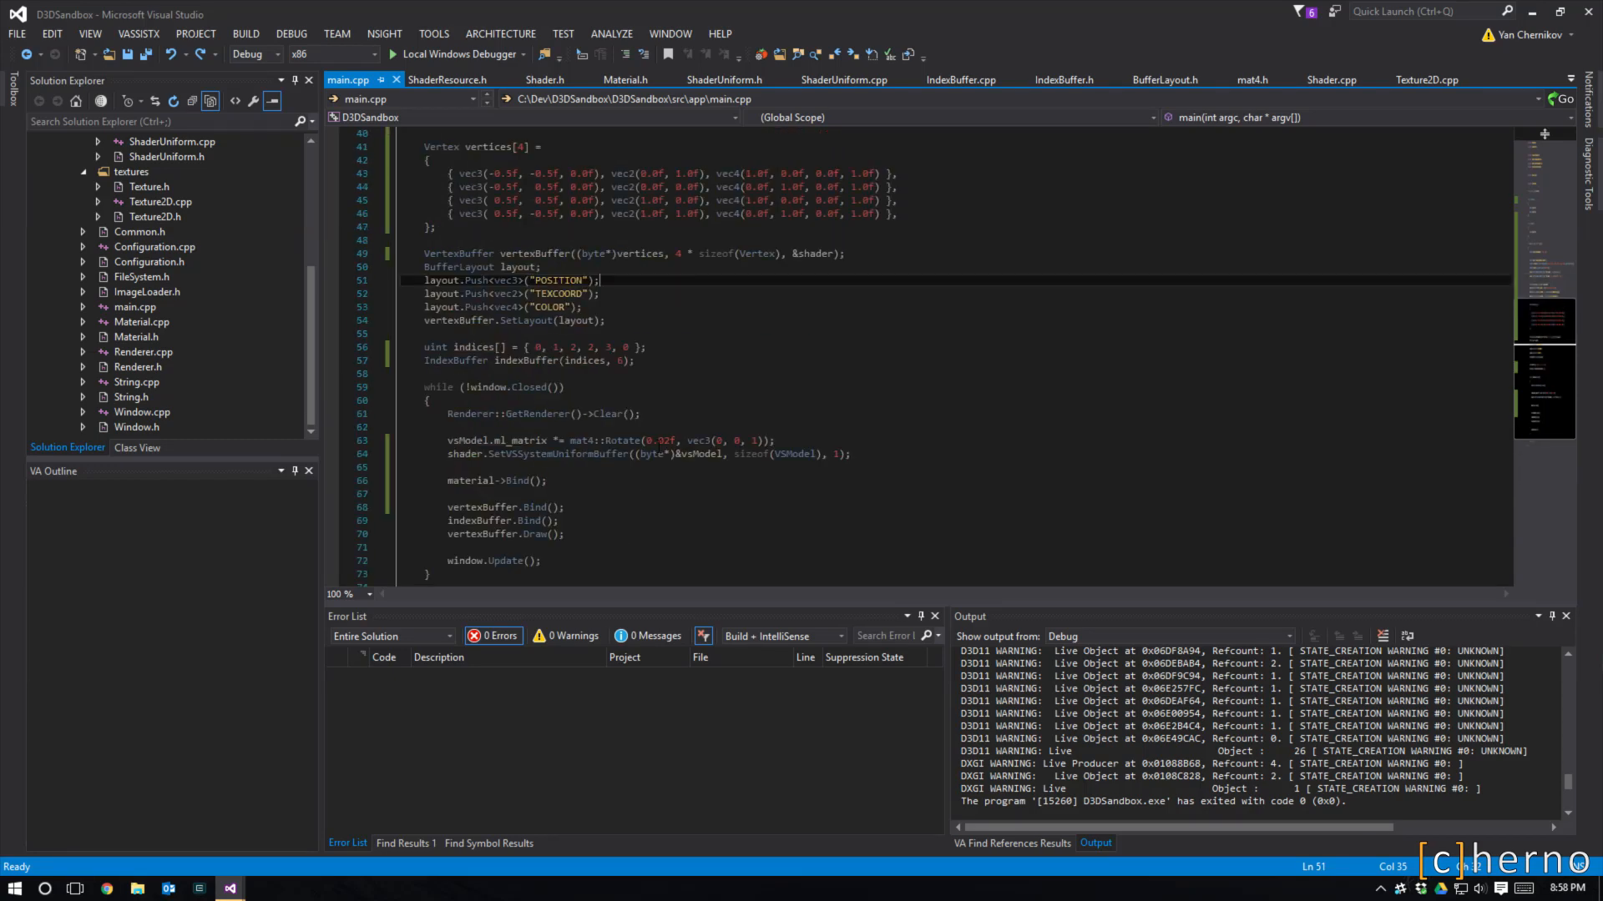
pyautogui.scroll(3)
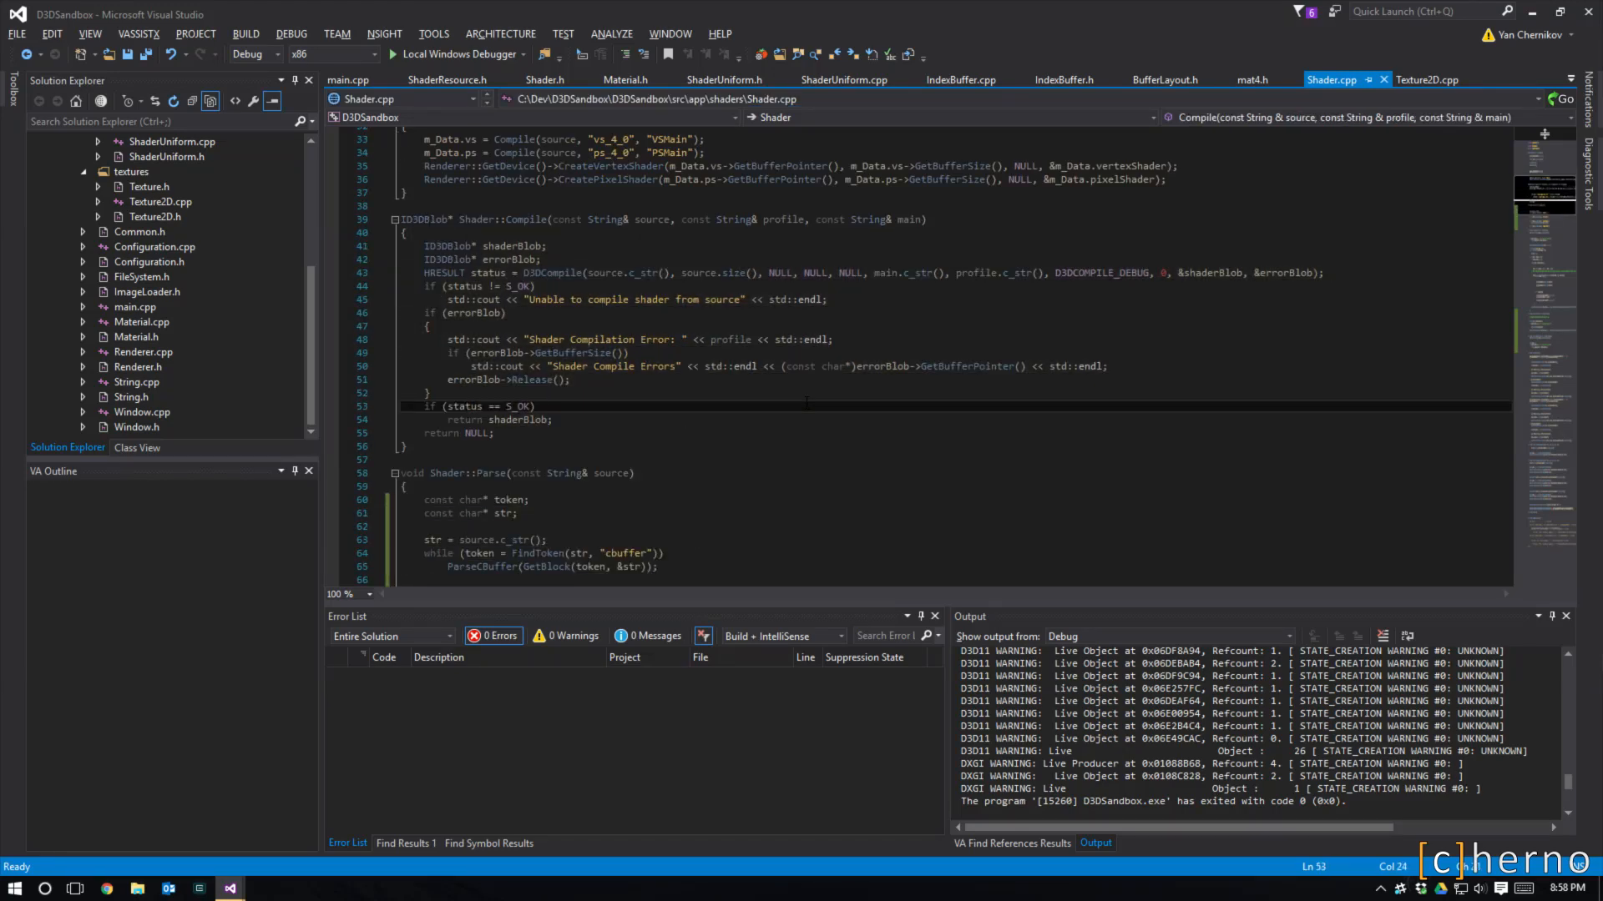
# - Load Sparky.sln and view Sparky-core's Material.h PBR Material class declaration
pyautogui.click(1427, 78)
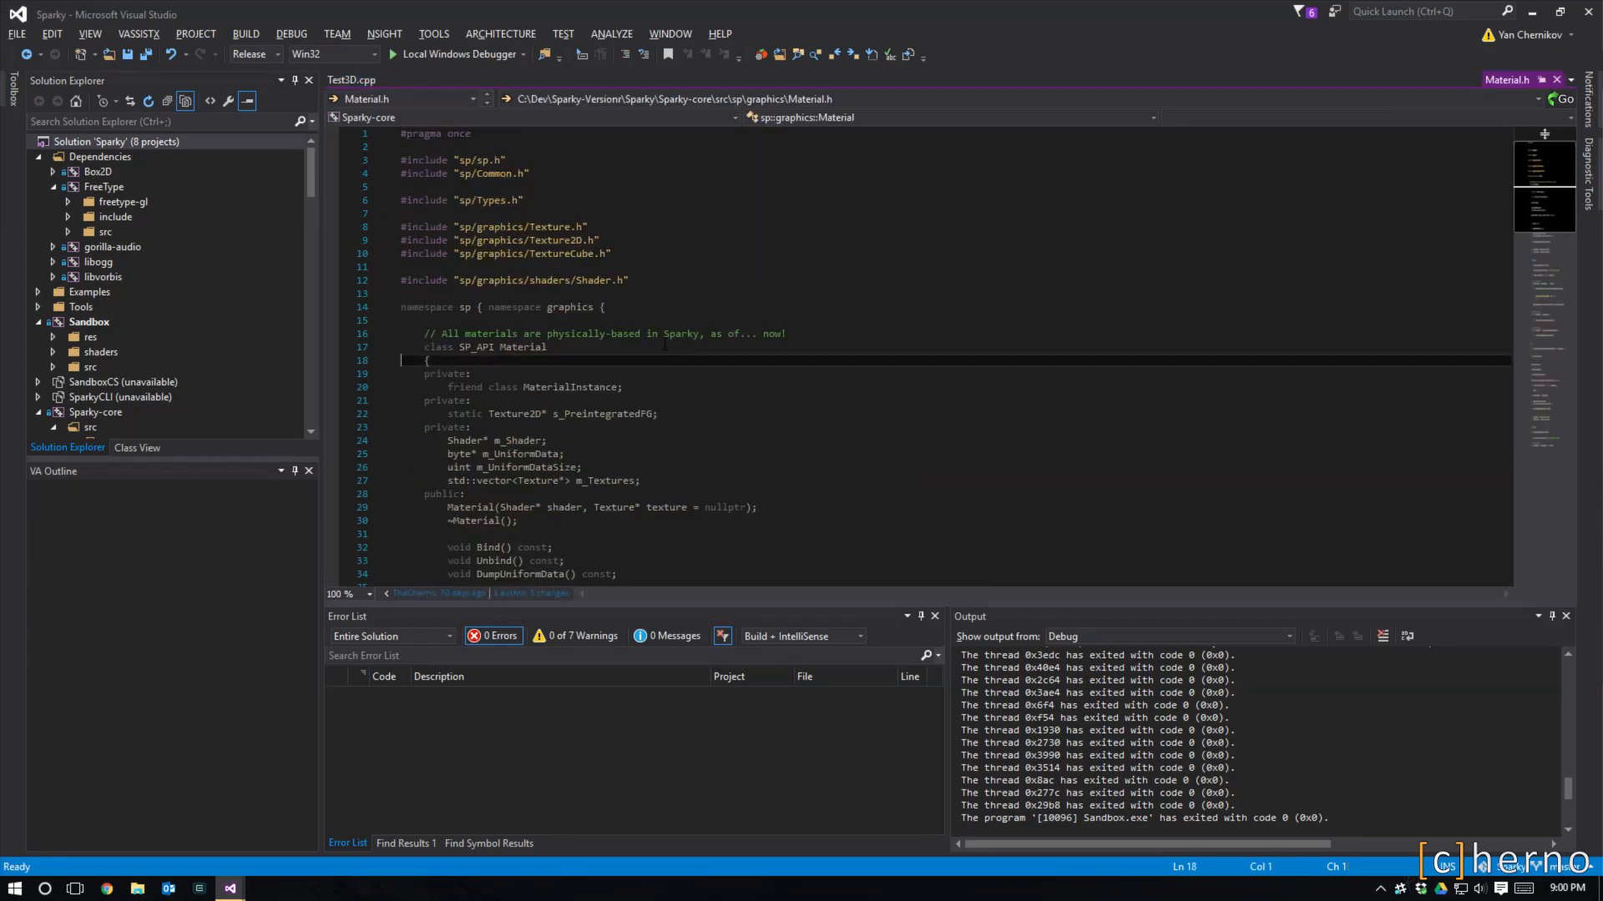
# - Scroll Layer2D.cpp down to its constructor, then close the Layer2D.cpp tab
pyautogui.scroll(-3)
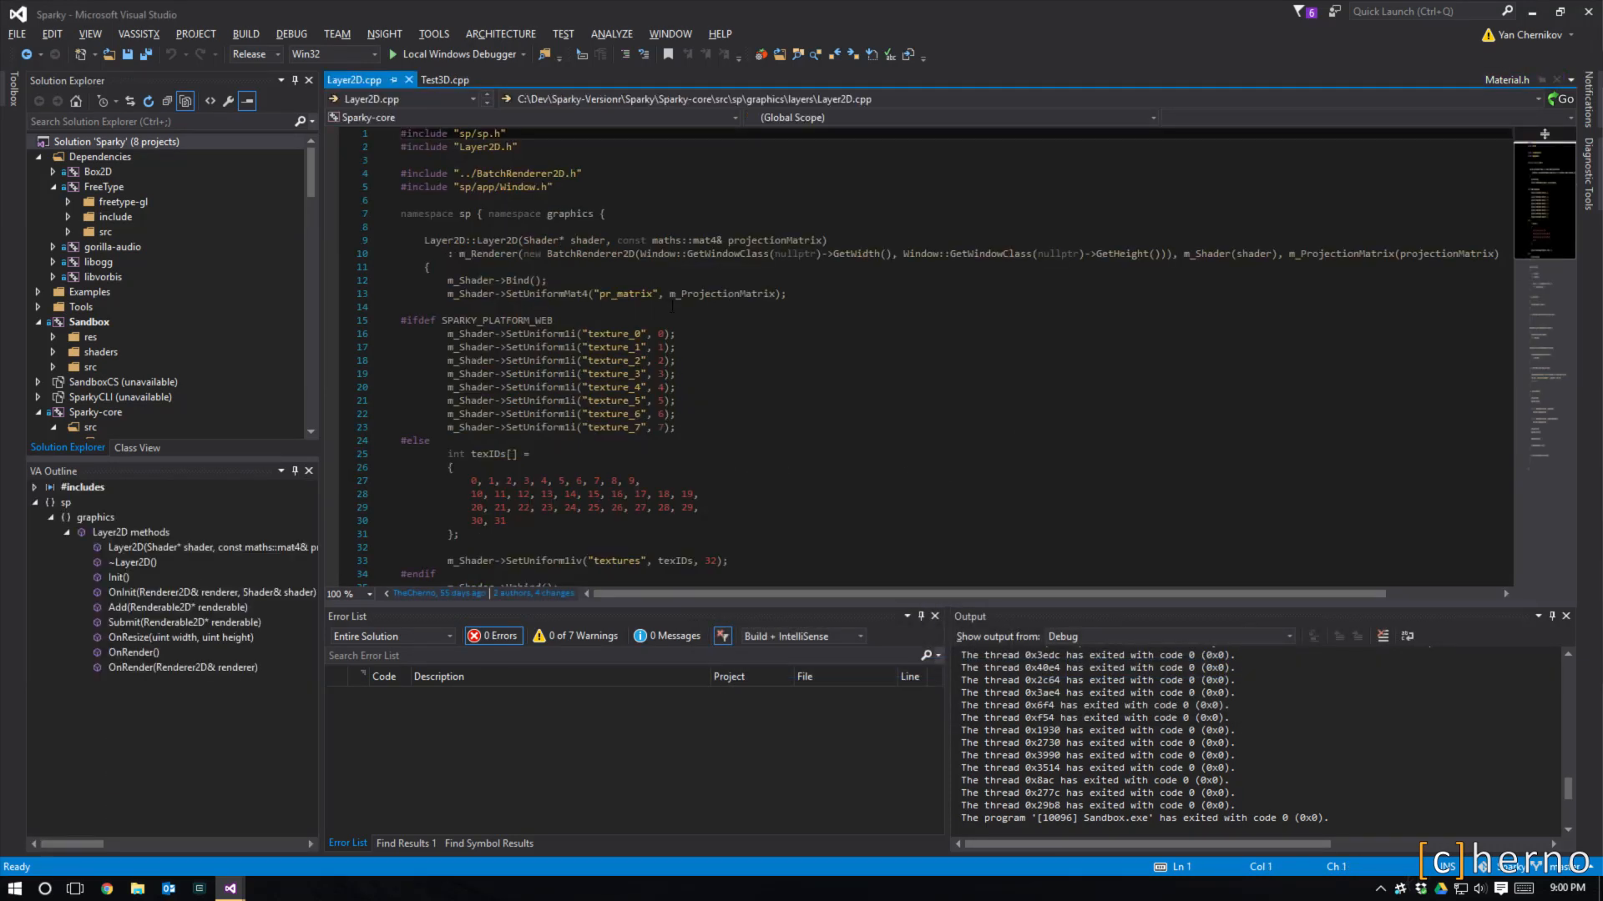
pyautogui.scroll(-3)
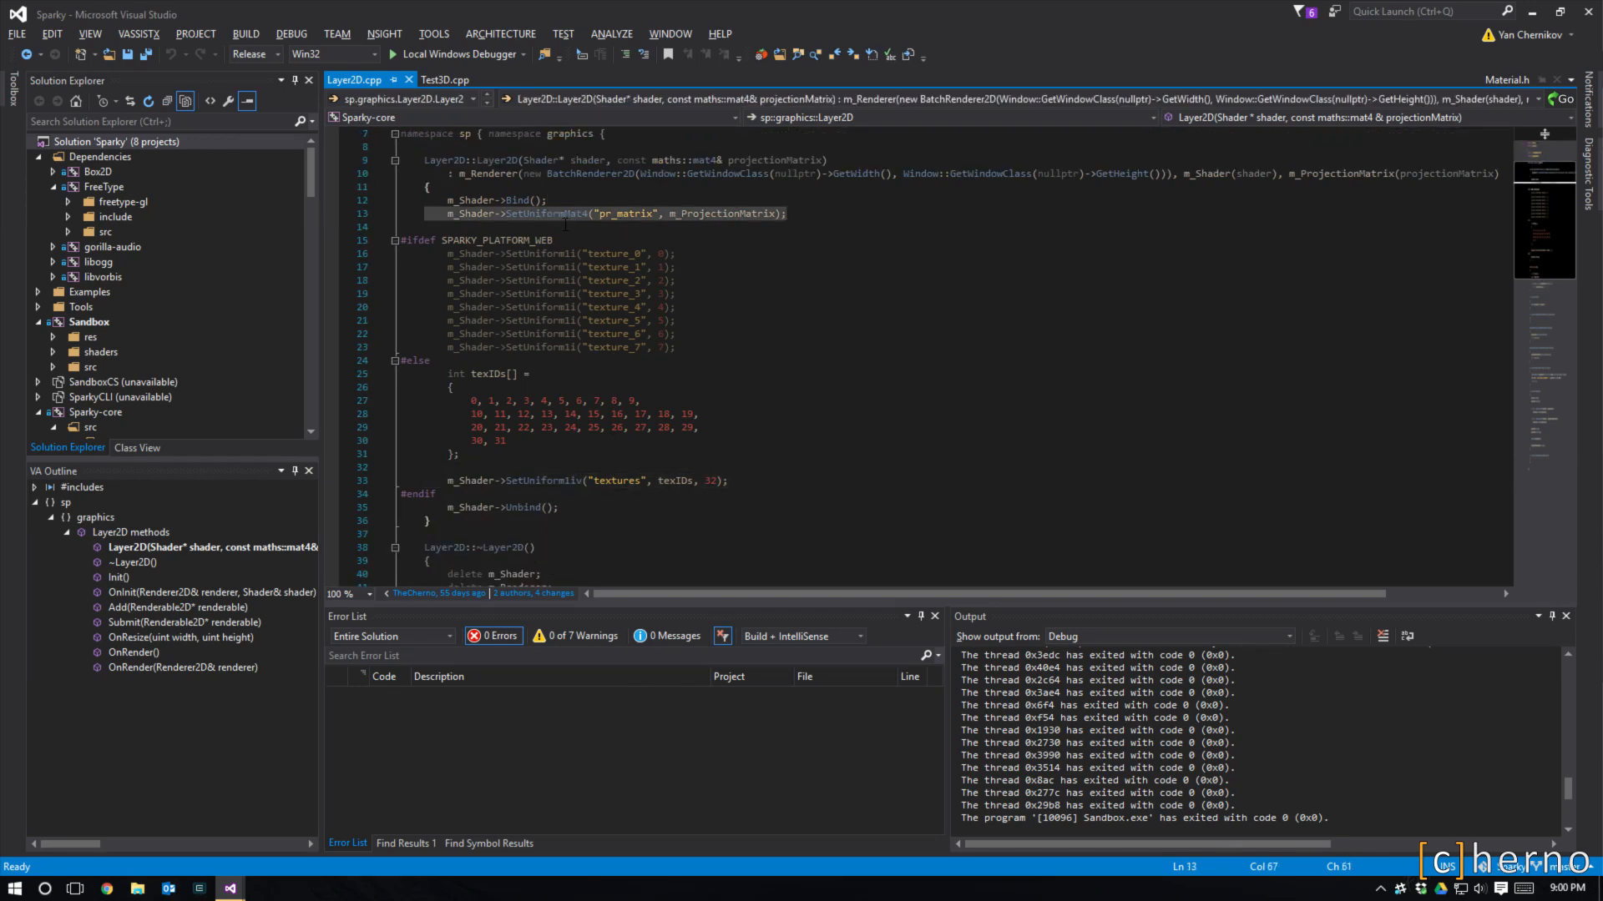
pyautogui.click(836, 227)
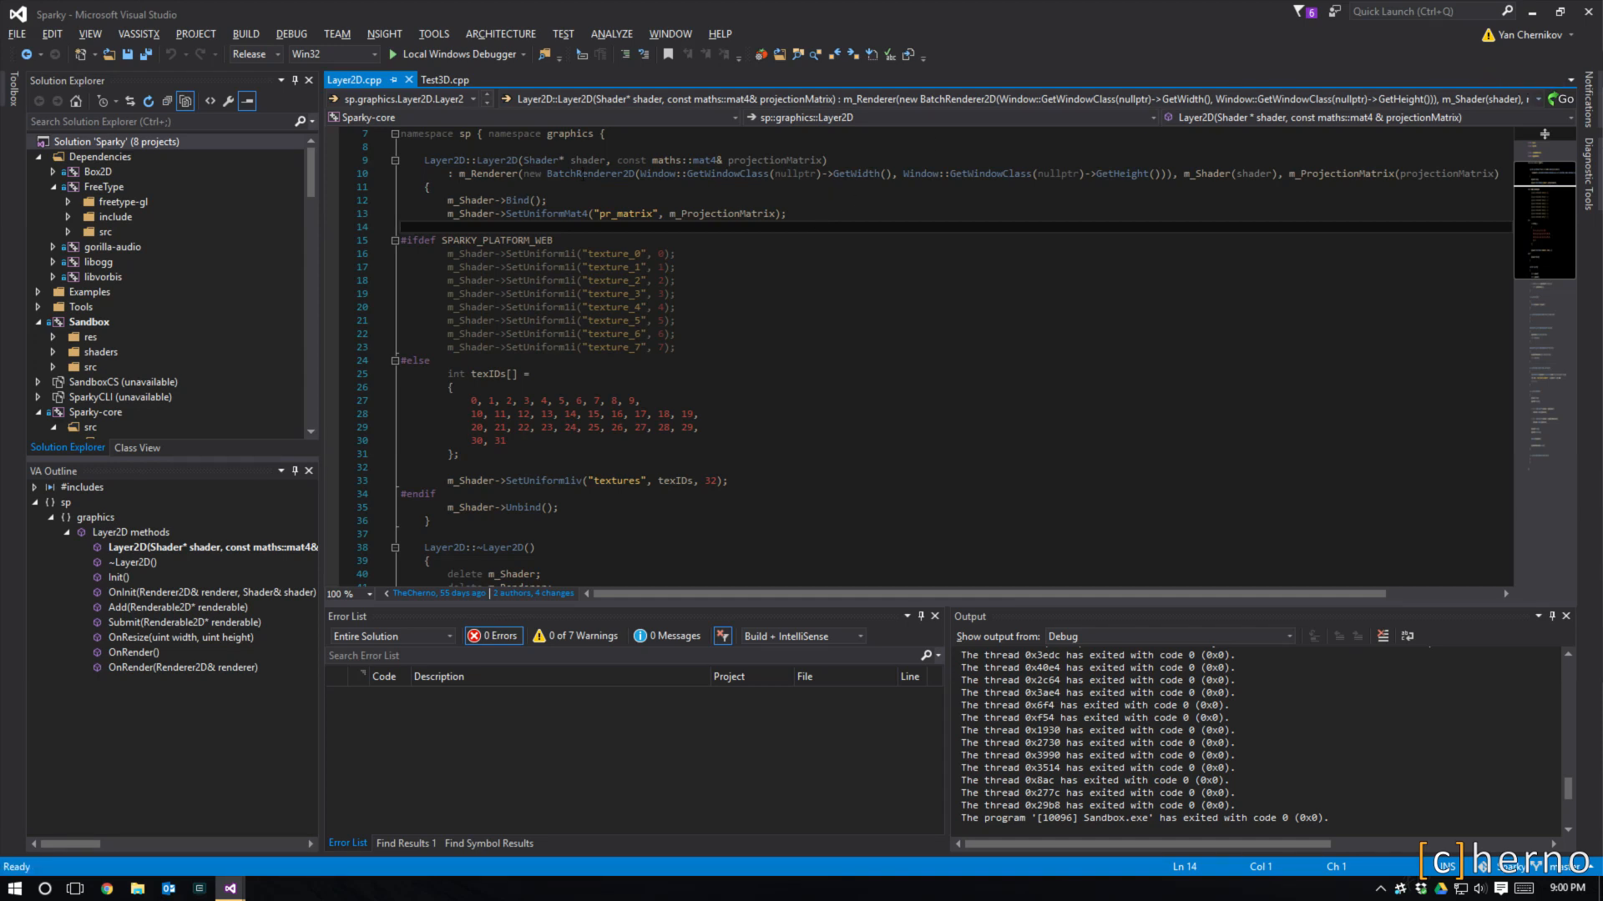
pyautogui.moveTo(408, 81)
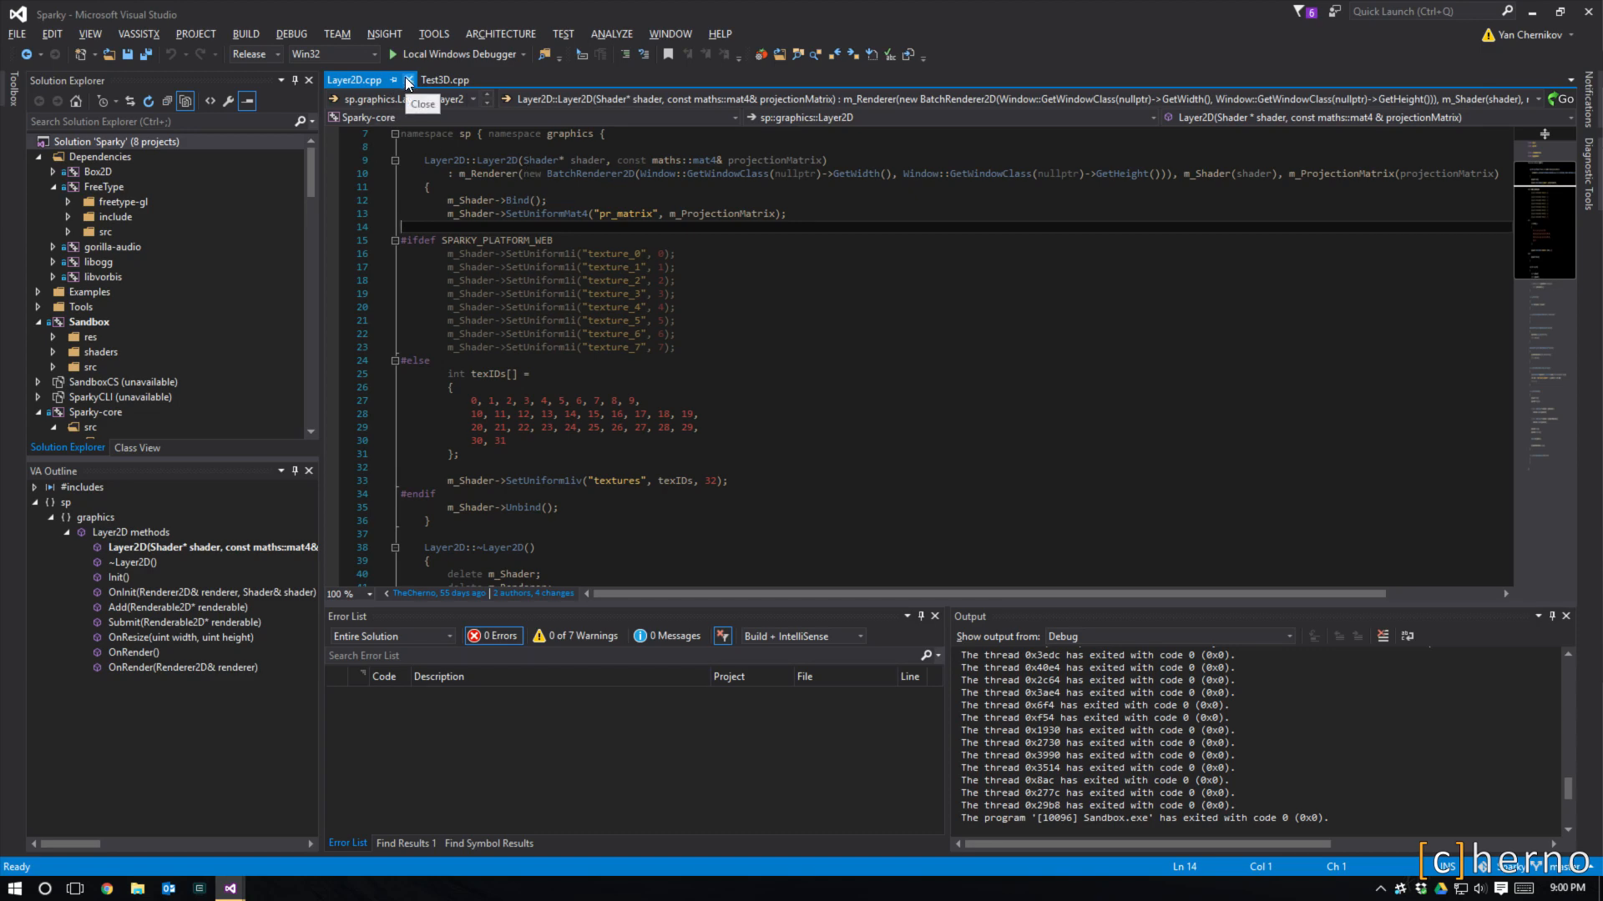
pyautogui.click(445, 78)
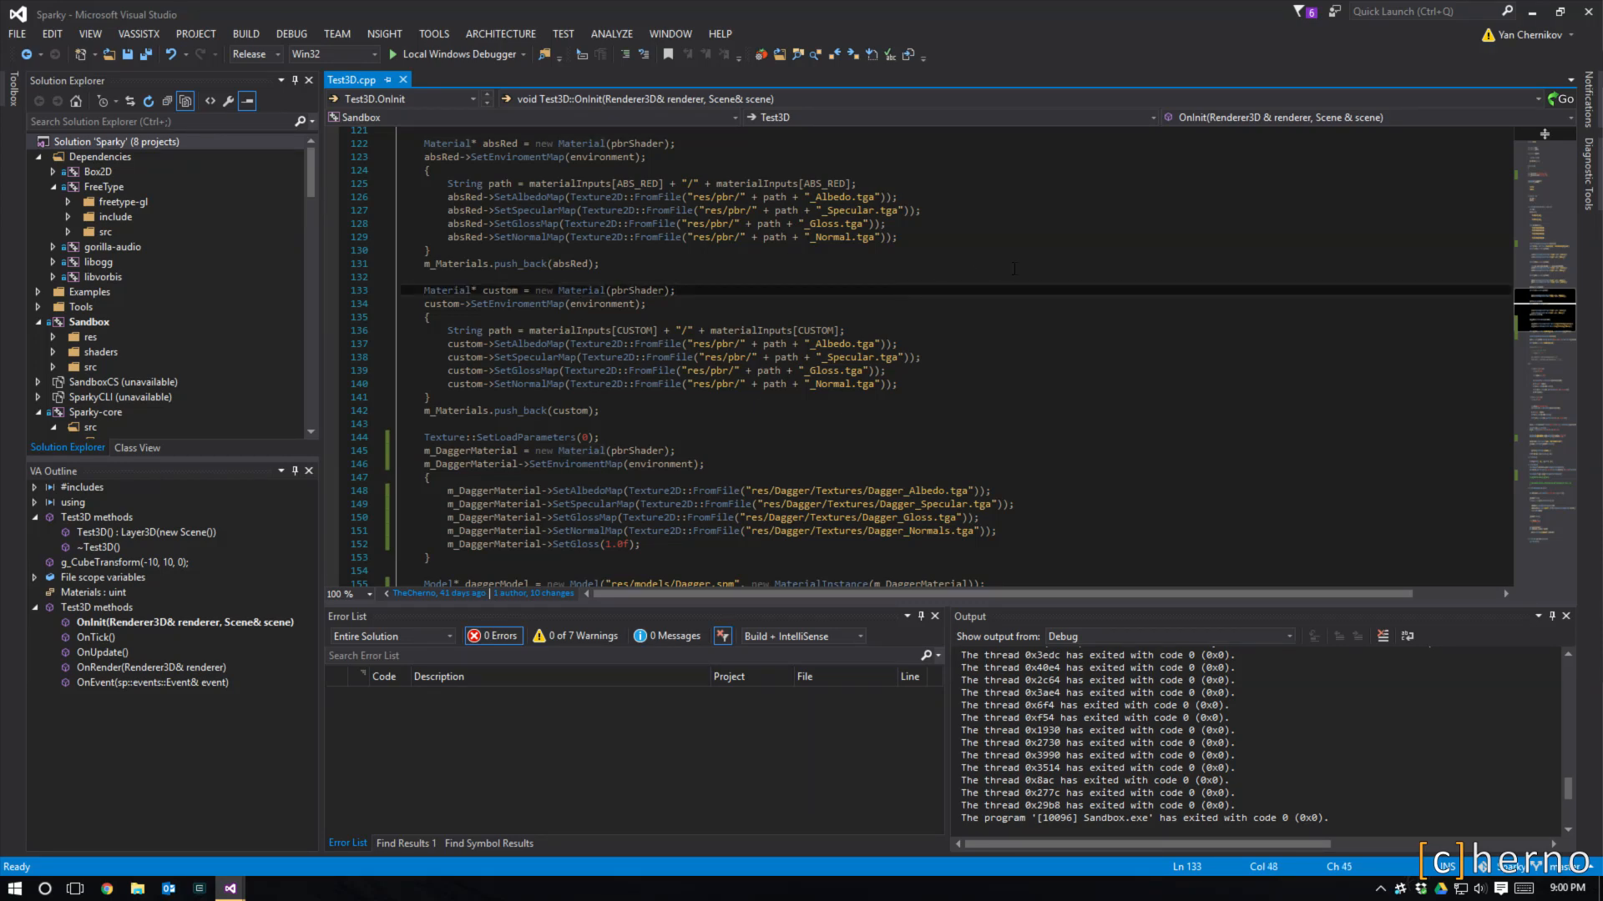
# - Launch Sandbox.exe under the debugger, rendering the PBR cube and glossy letters at 60 fps
pyautogui.scroll(-3)
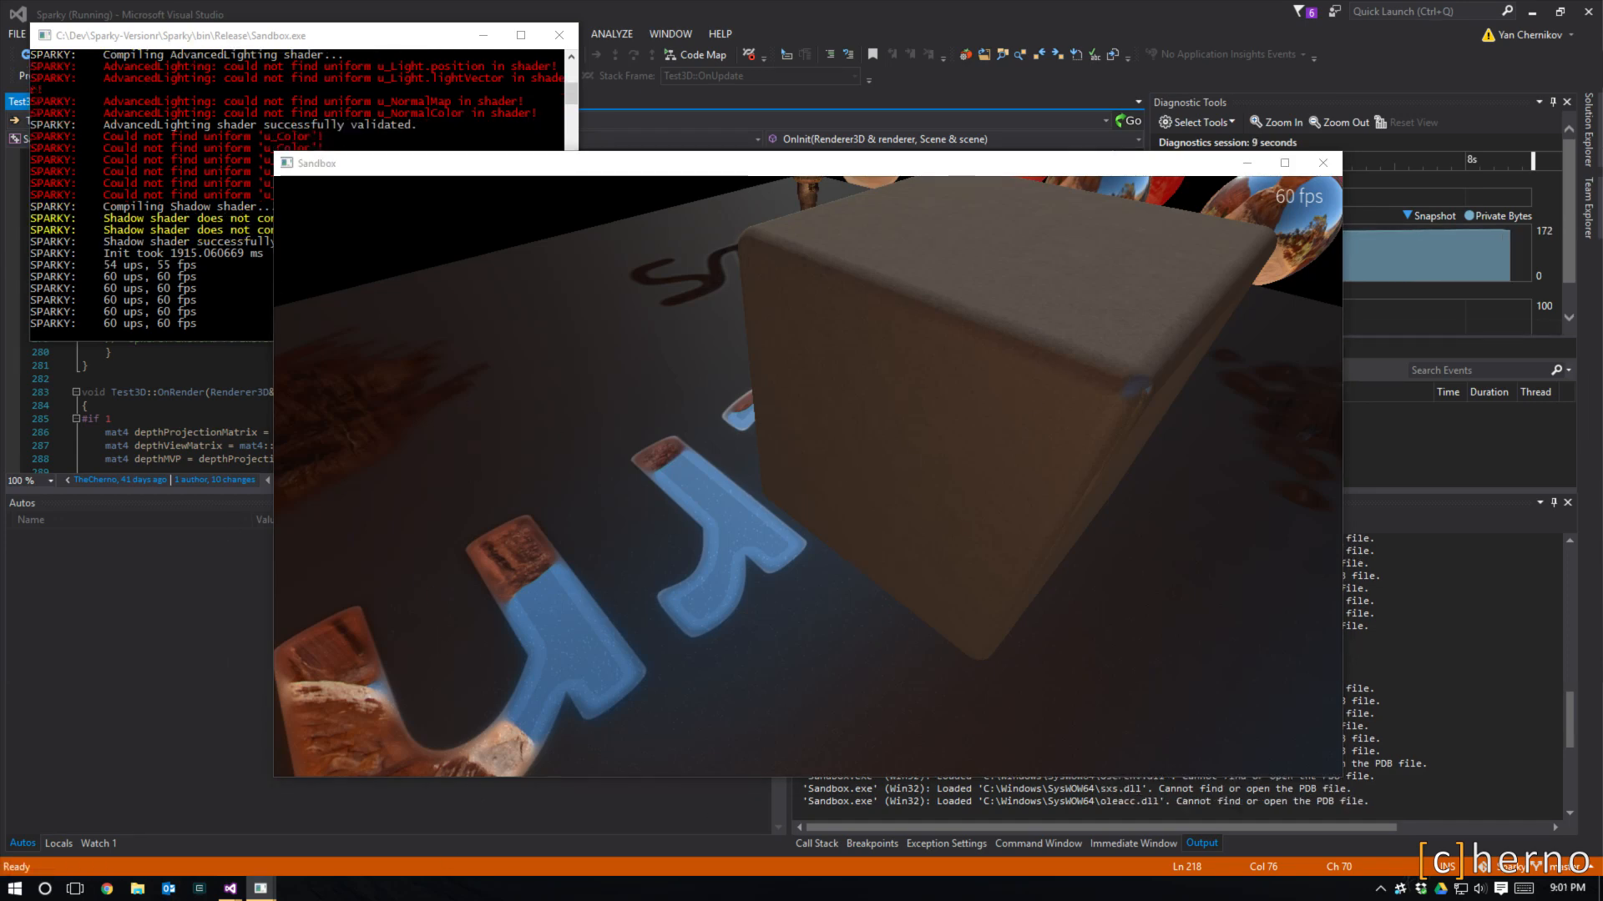
# - Bring up the polycount PBR Dagger thread in Chrome and browse its renders, texture maps and replies
pyautogui.click(106, 888)
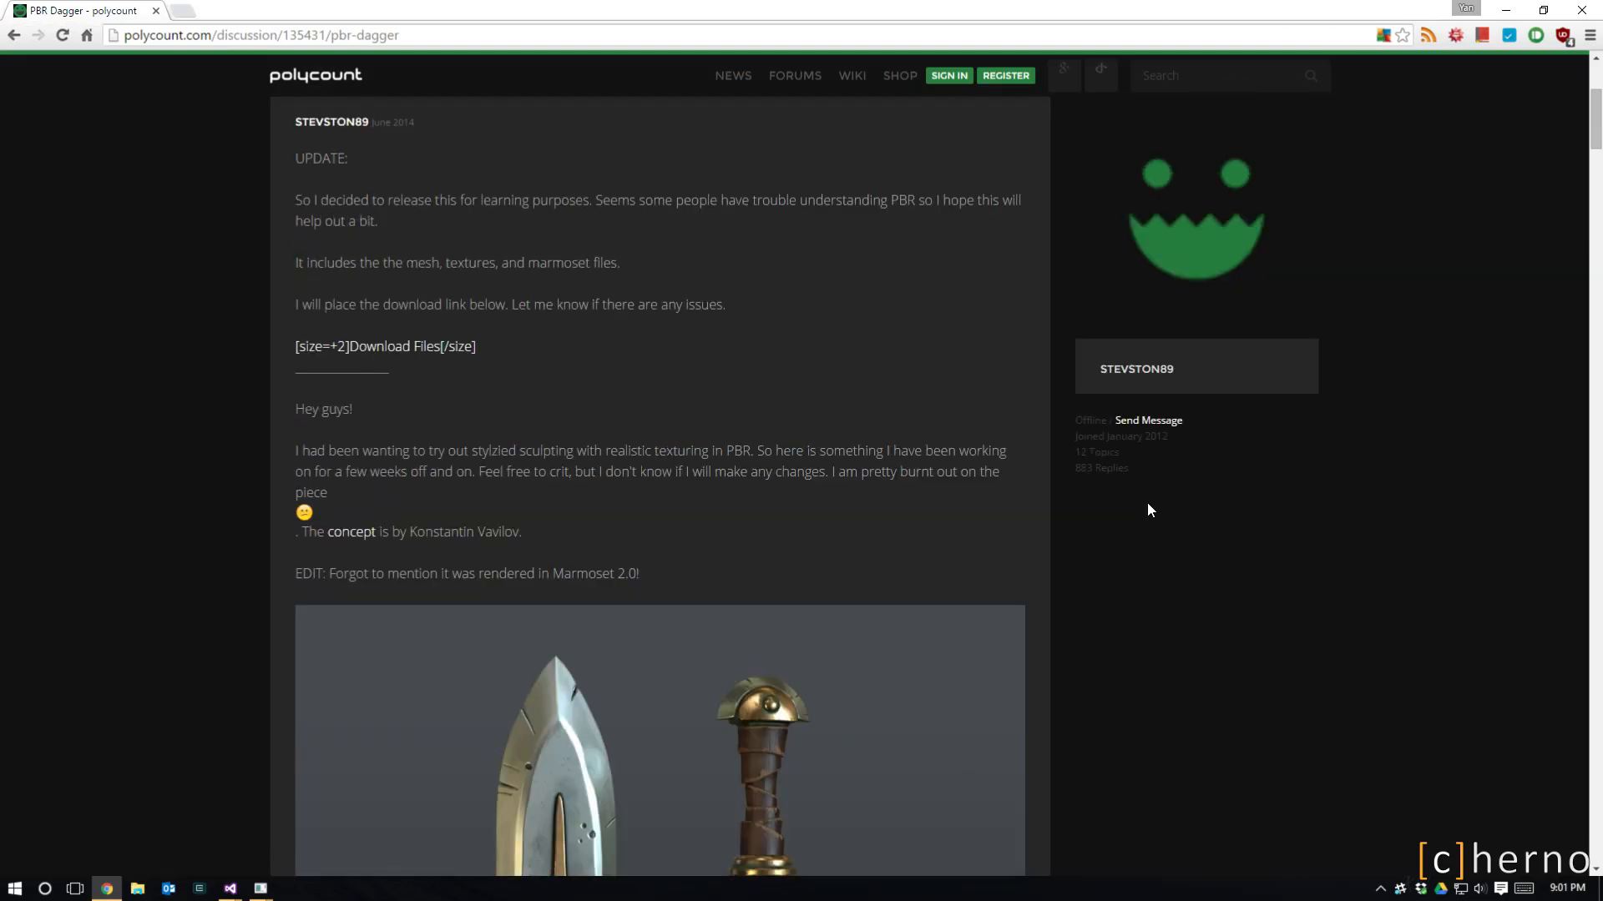
pyautogui.scroll(-3)
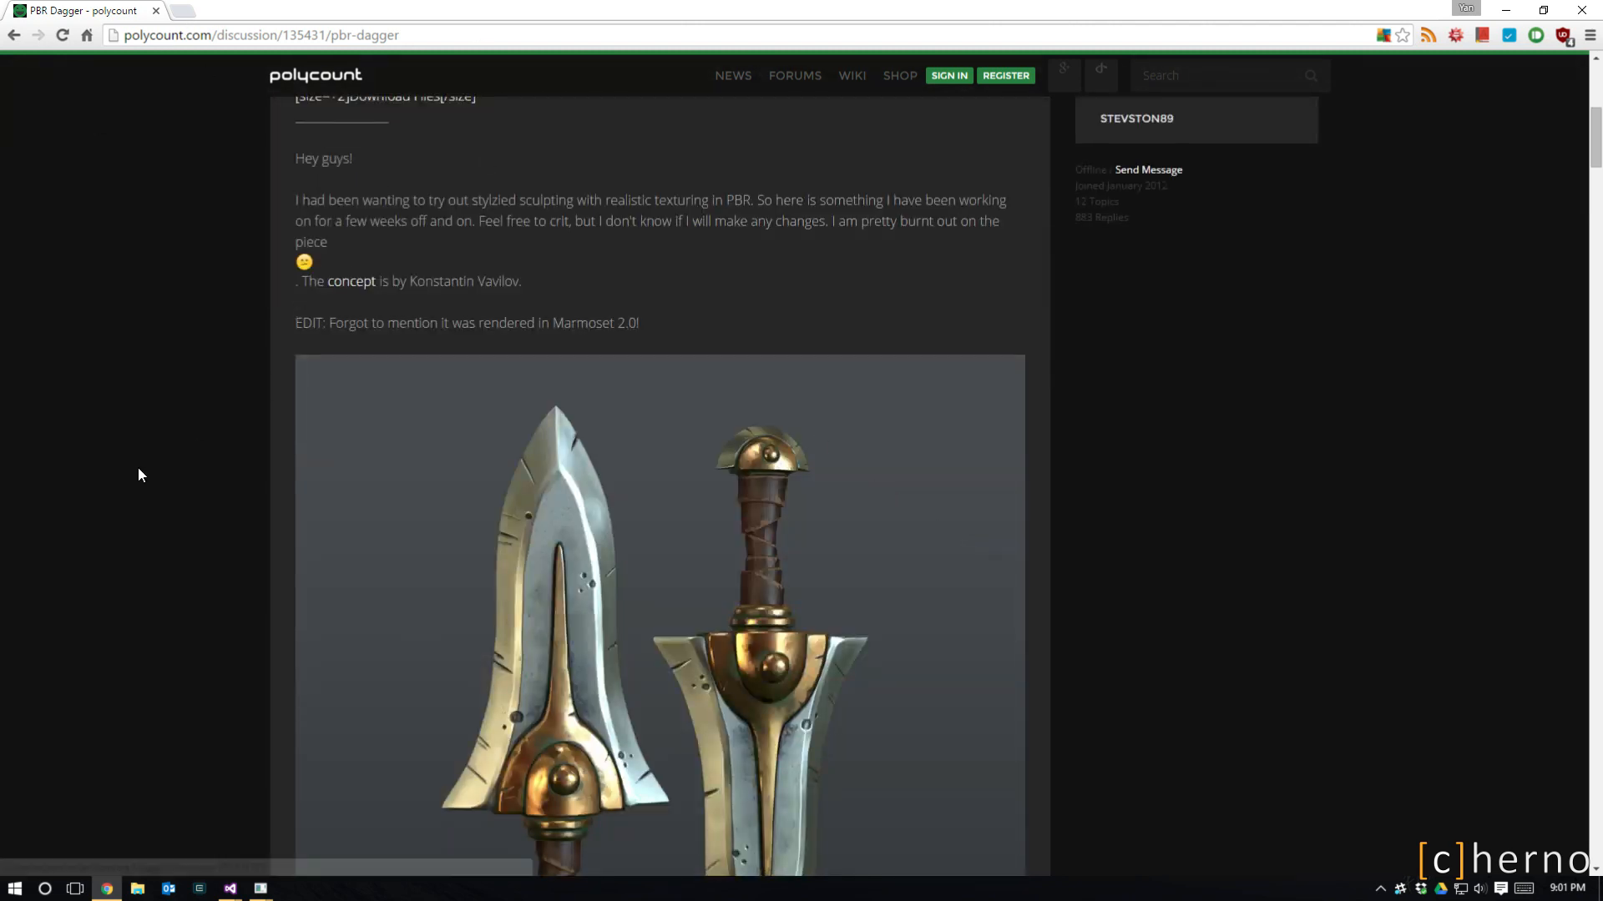
pyautogui.scroll(-3)
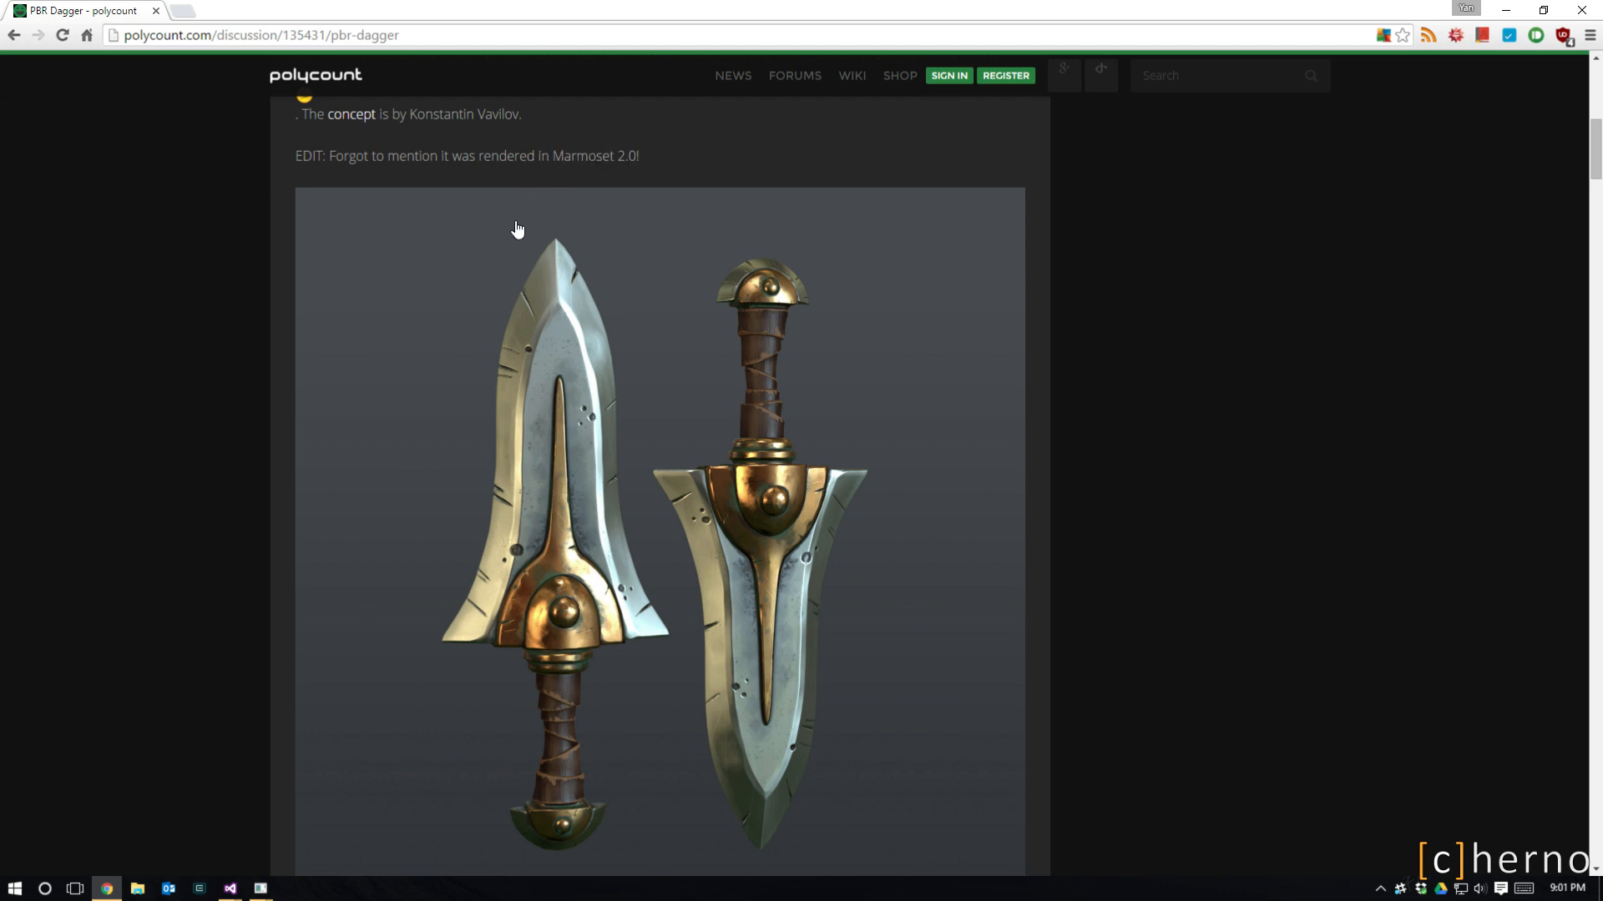
pyautogui.moveTo(144, 314)
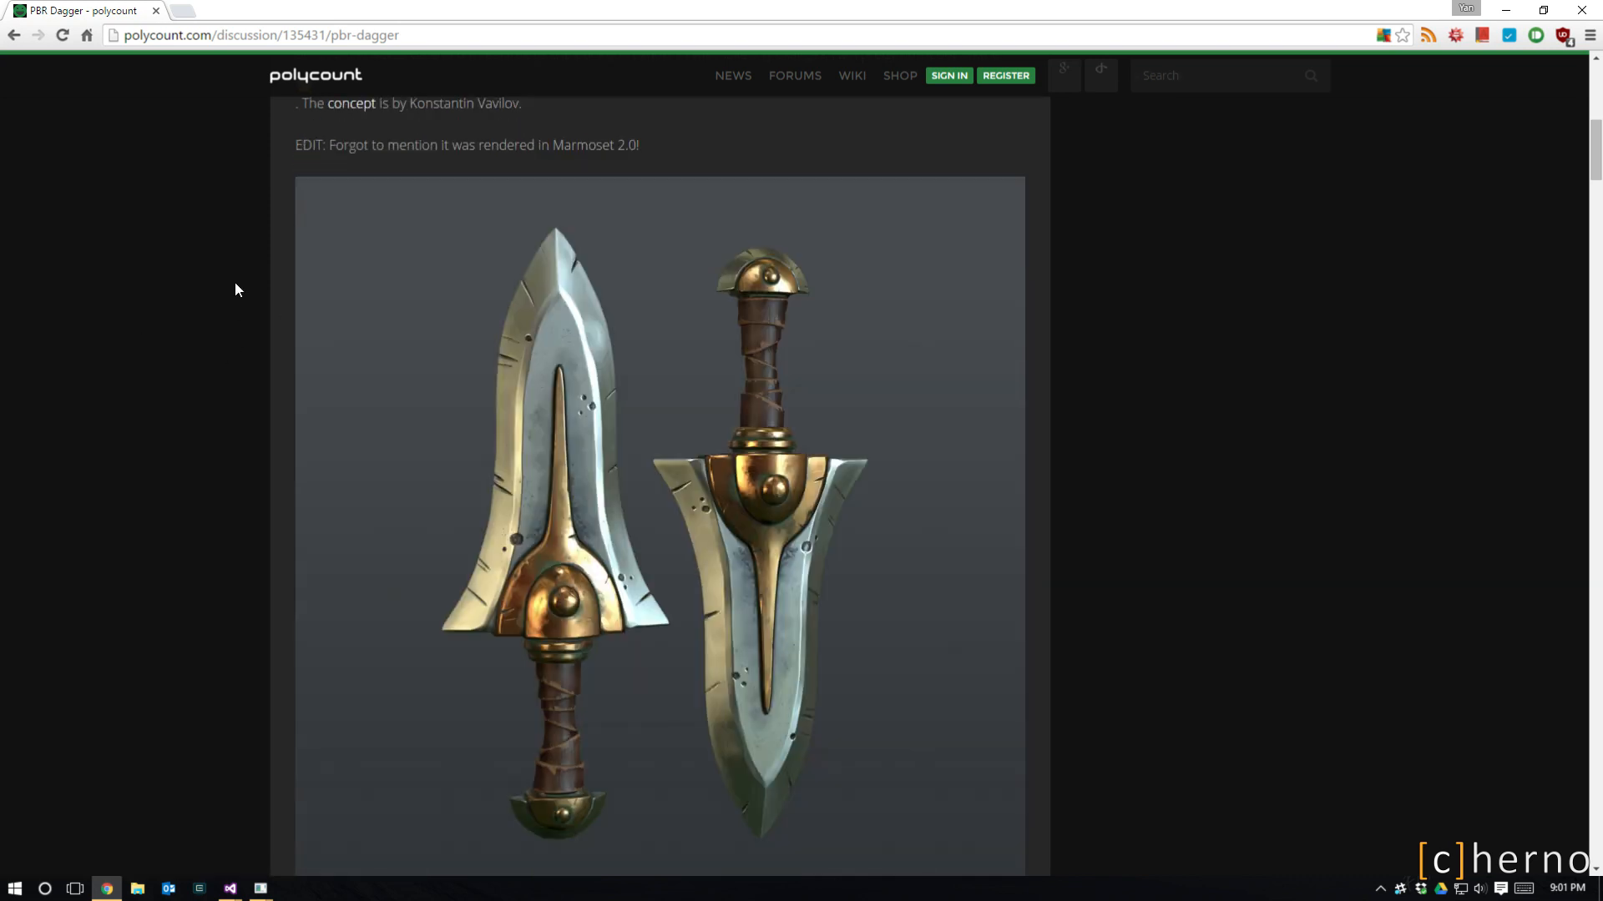
pyautogui.scroll(-3)
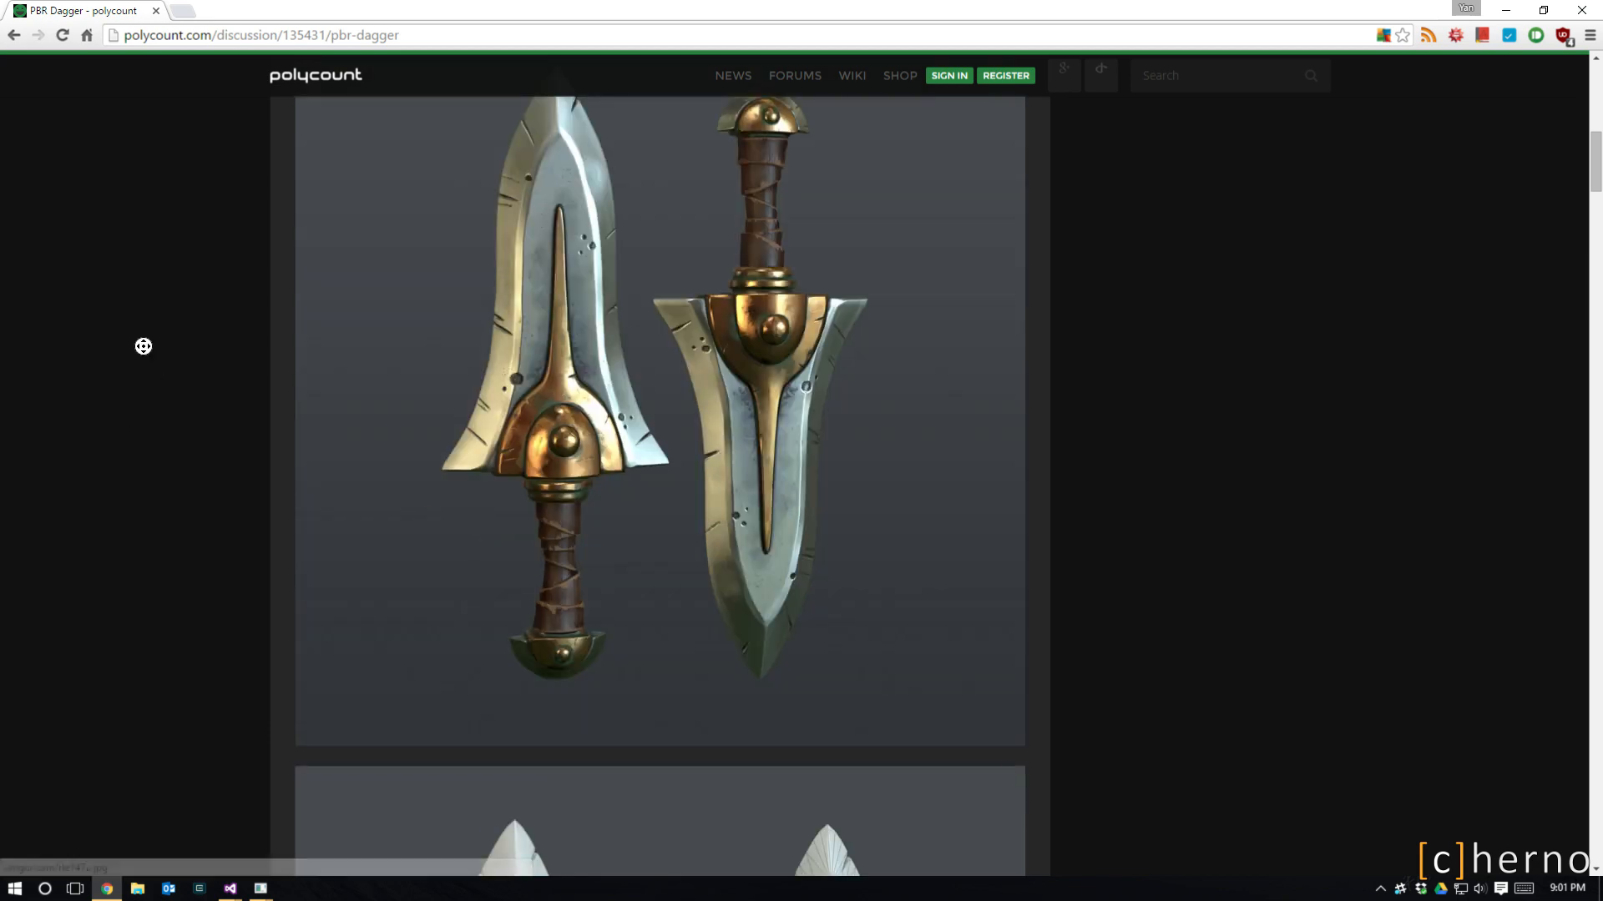
pyautogui.scroll(-3)
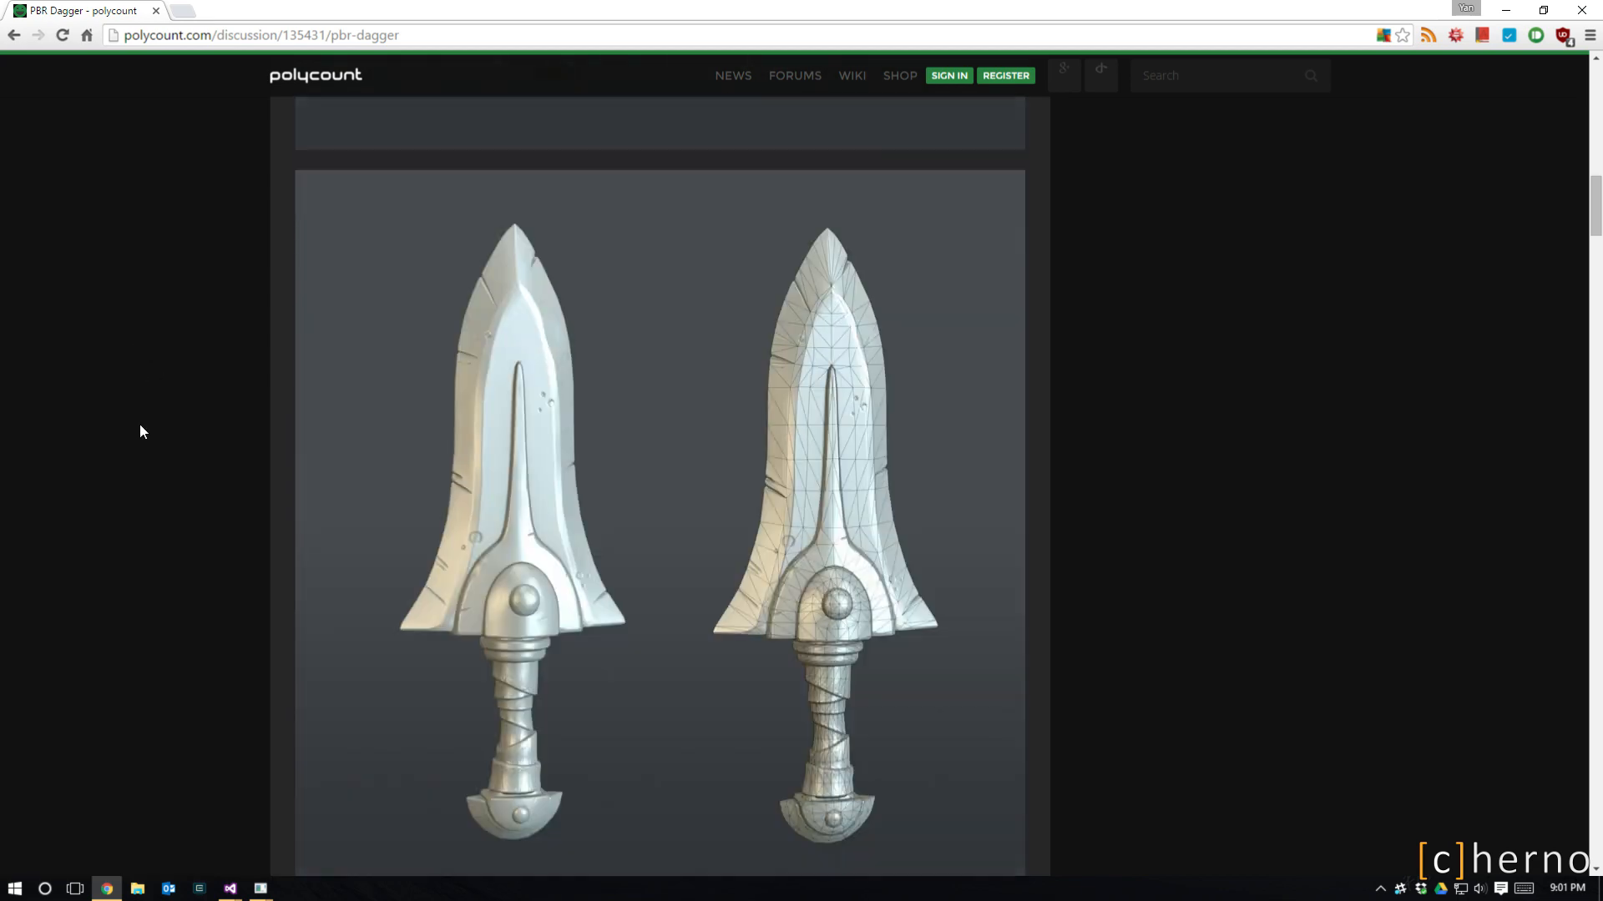
pyautogui.scroll(-3)
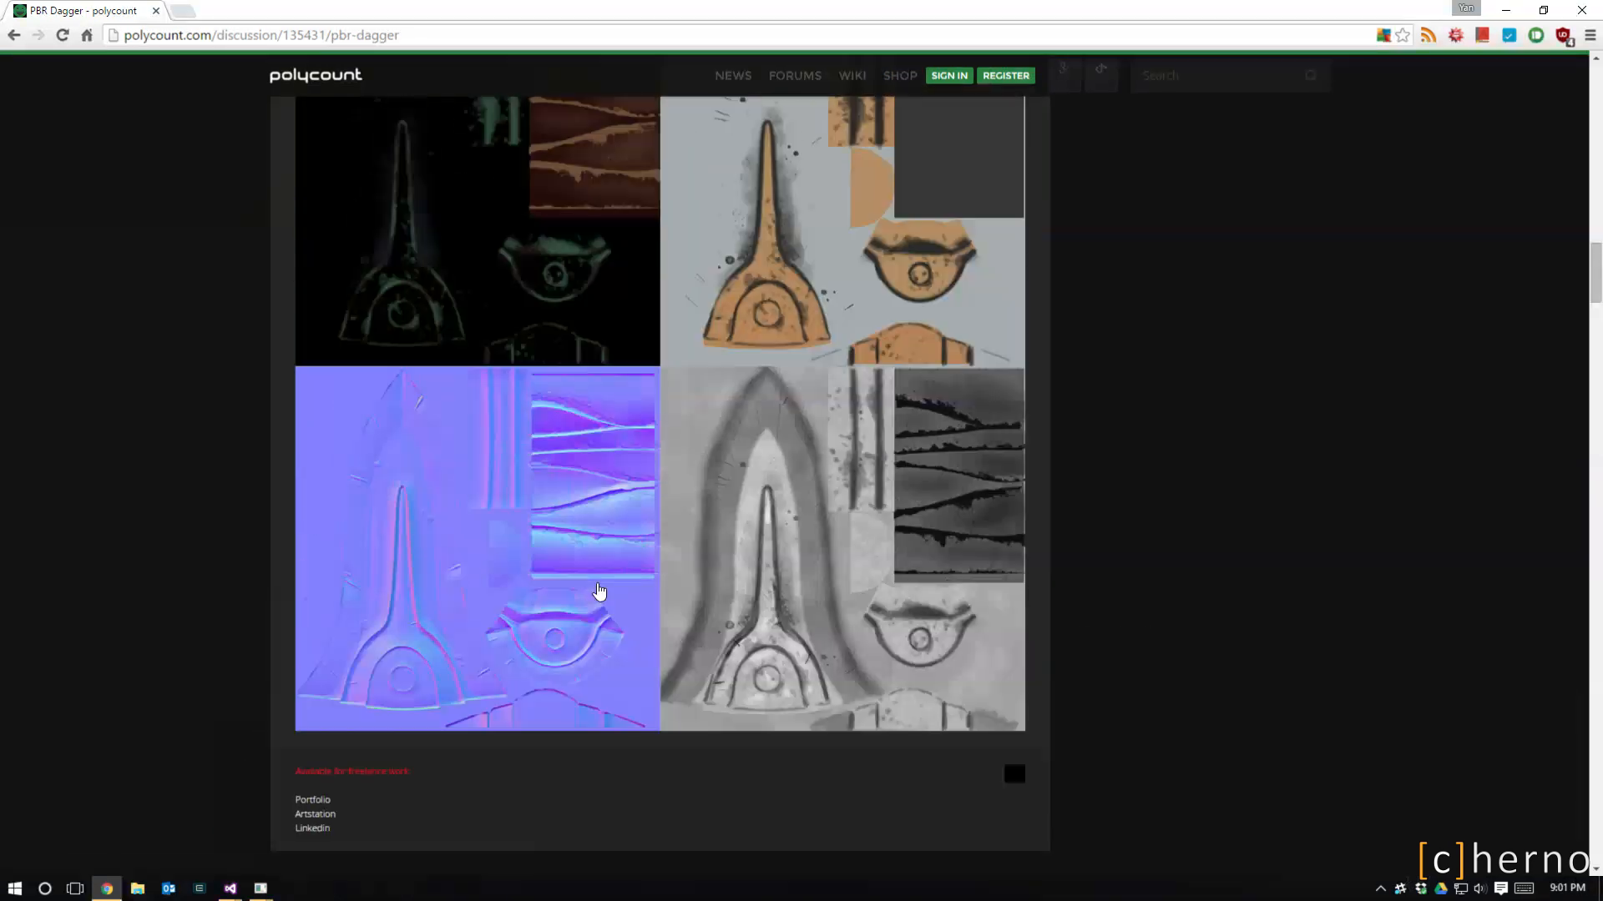
pyautogui.scroll(-3)
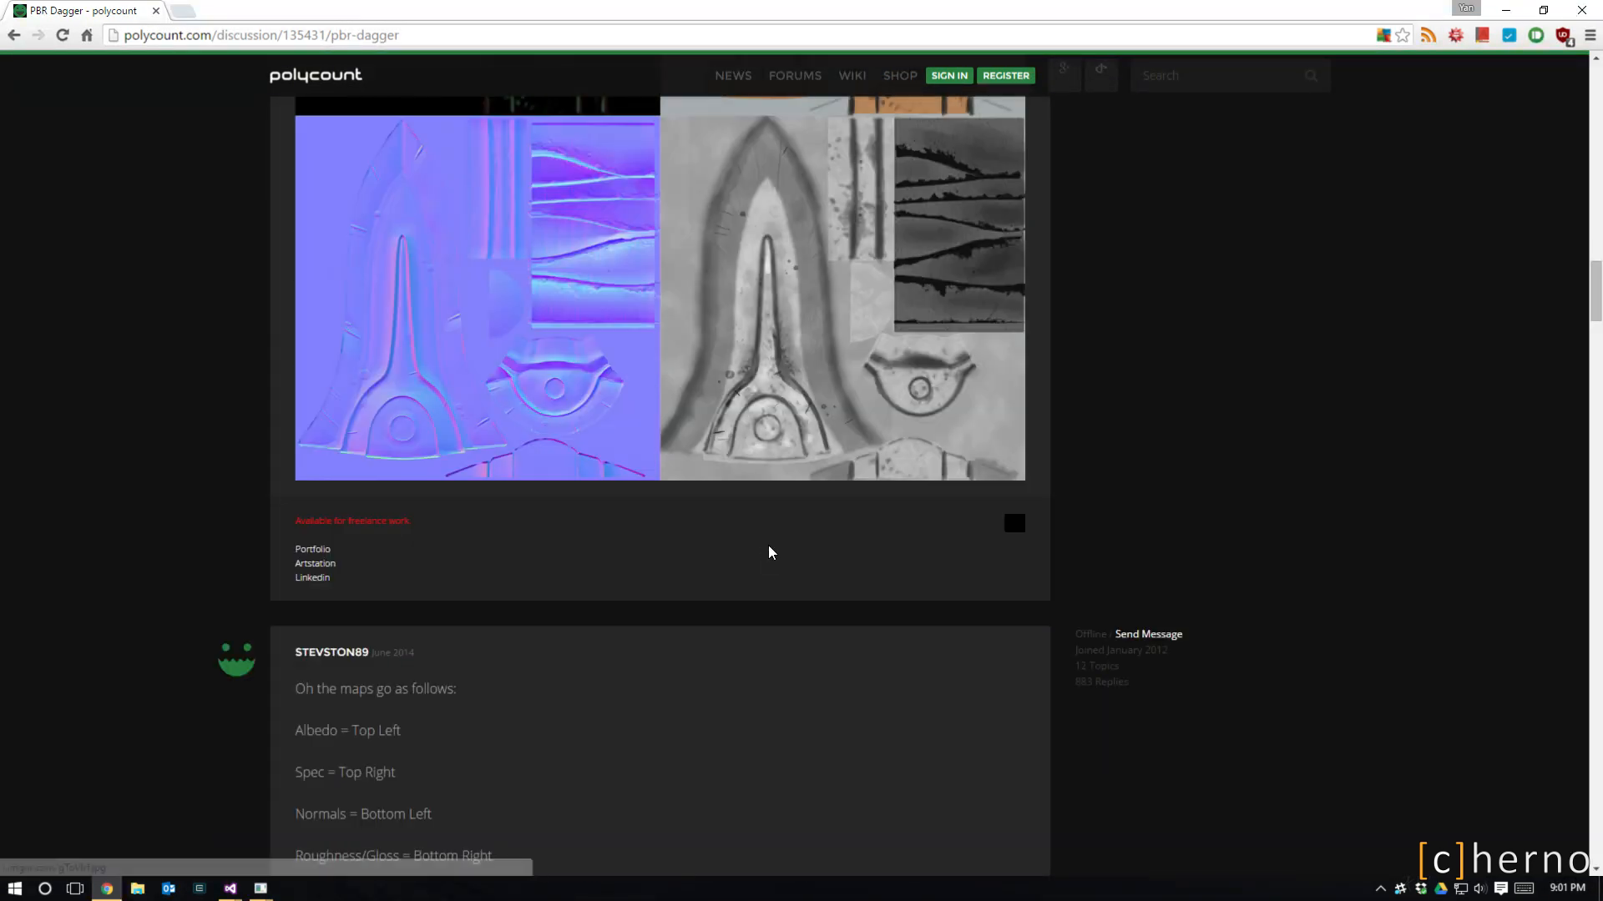
pyautogui.scroll(-3)
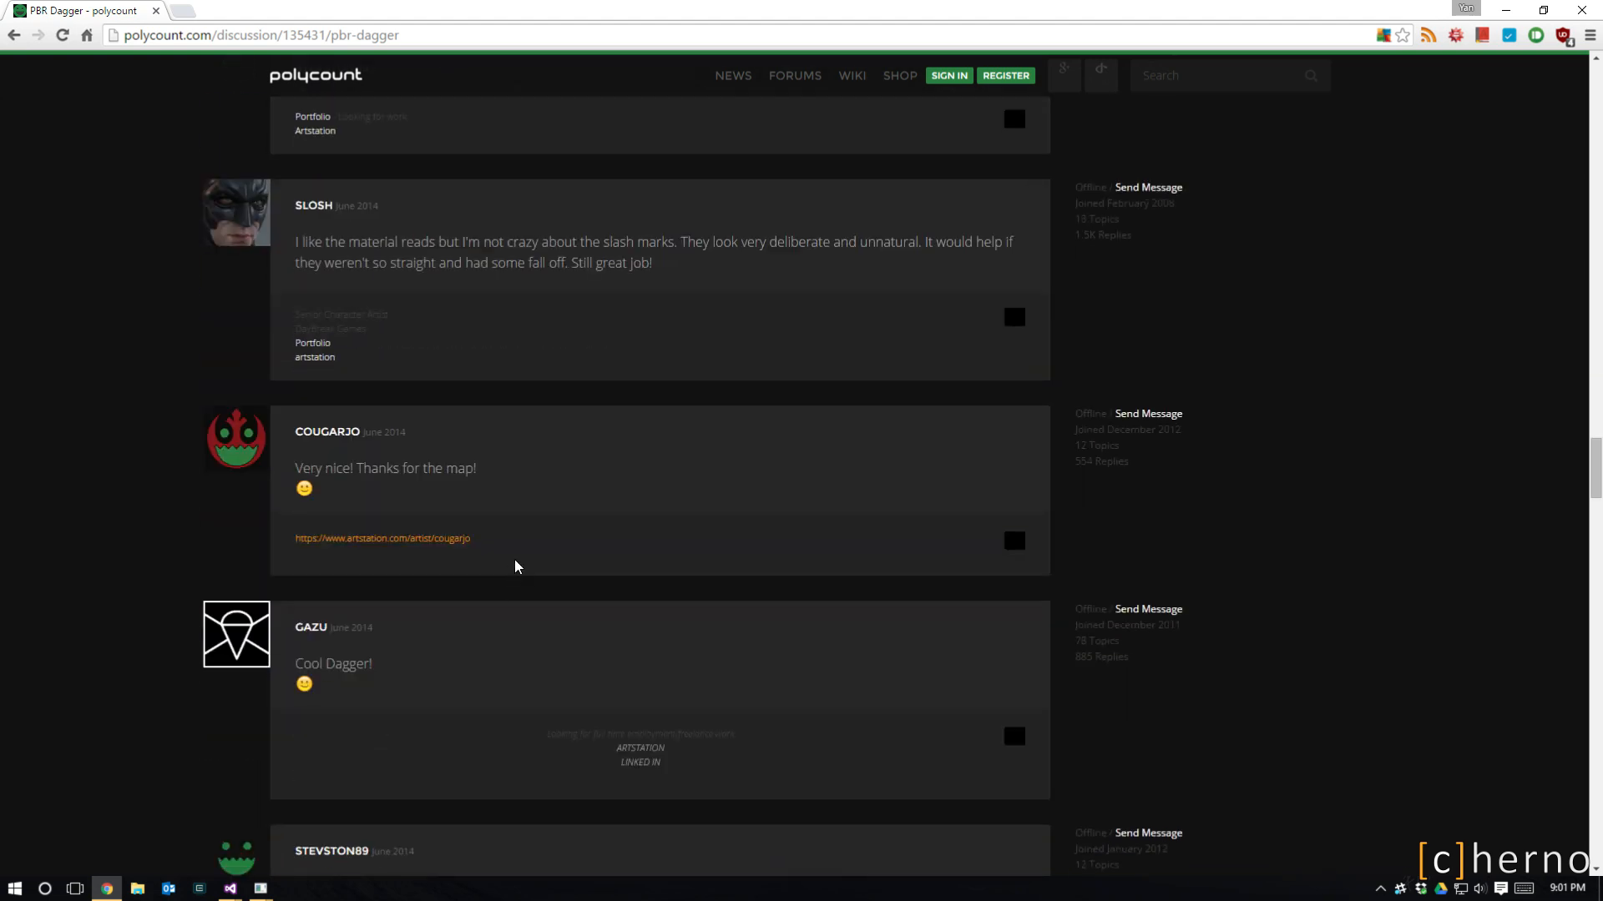
pyautogui.scroll(-3)
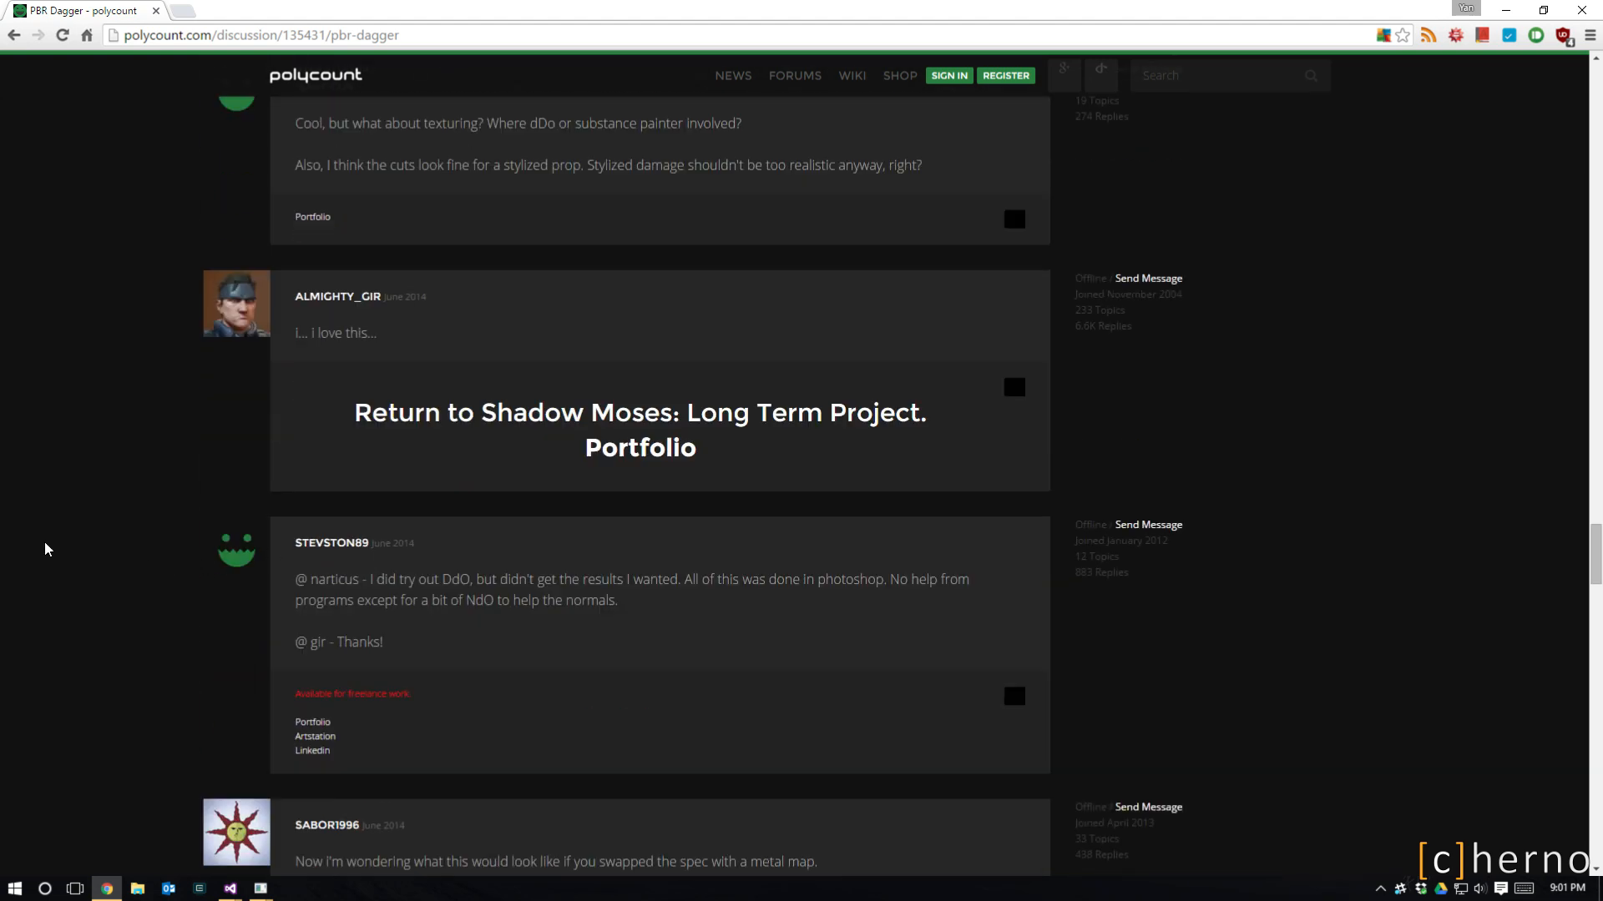
pyautogui.scroll(-3)
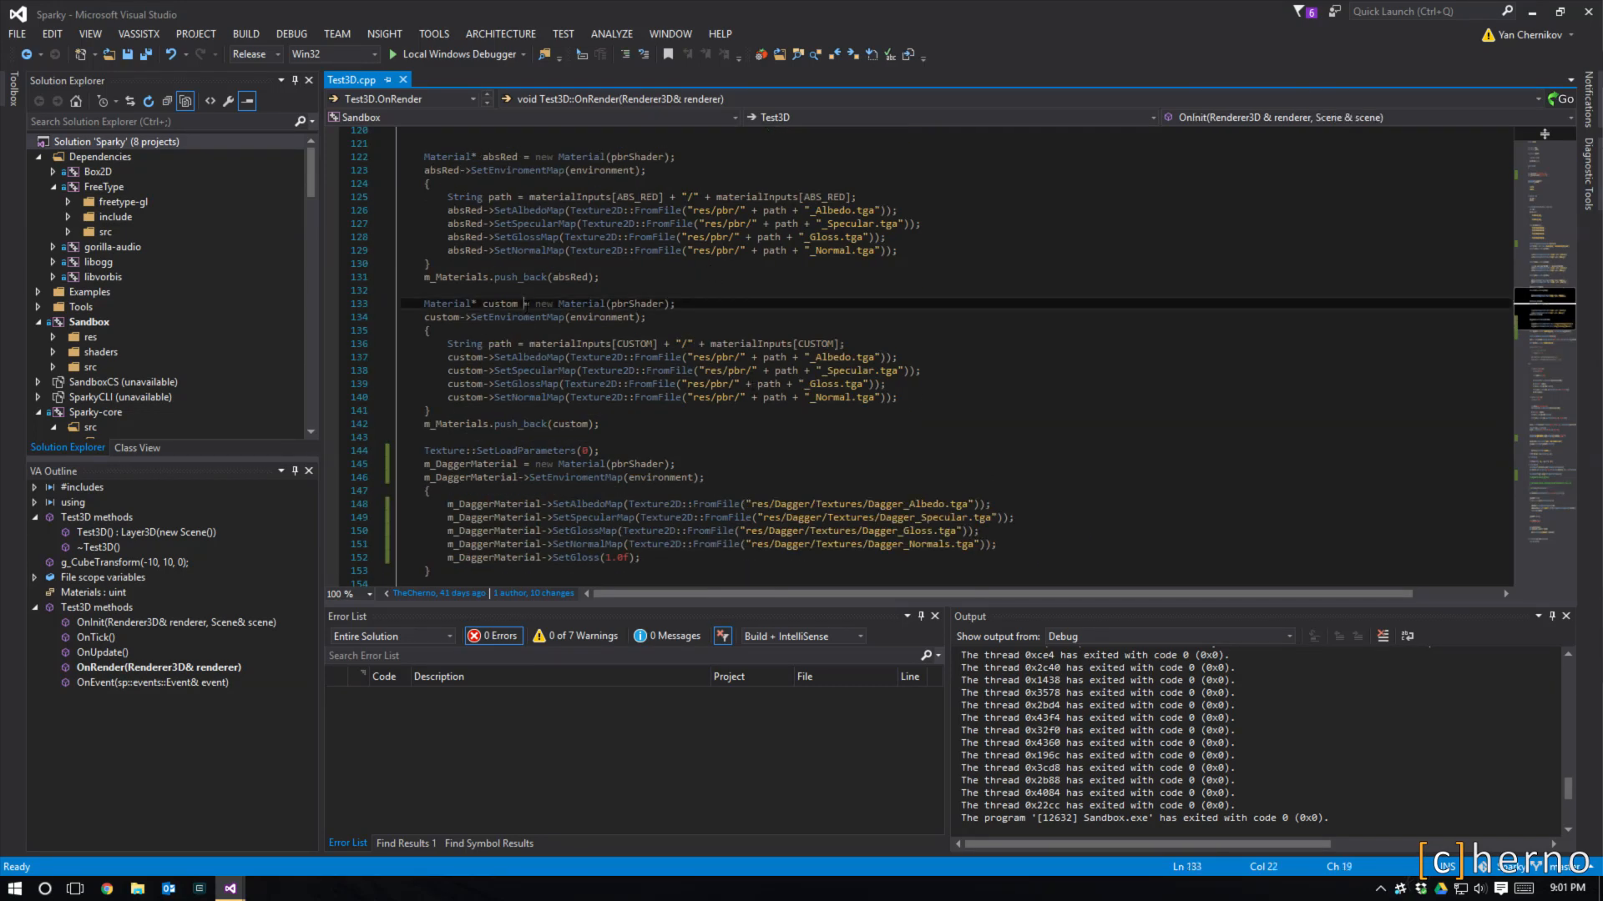
# - Scroll Test3D.cpp through the m_DaggerMaterial and dagger entity code, then start the Sandbox build
pyautogui.scroll(-3)
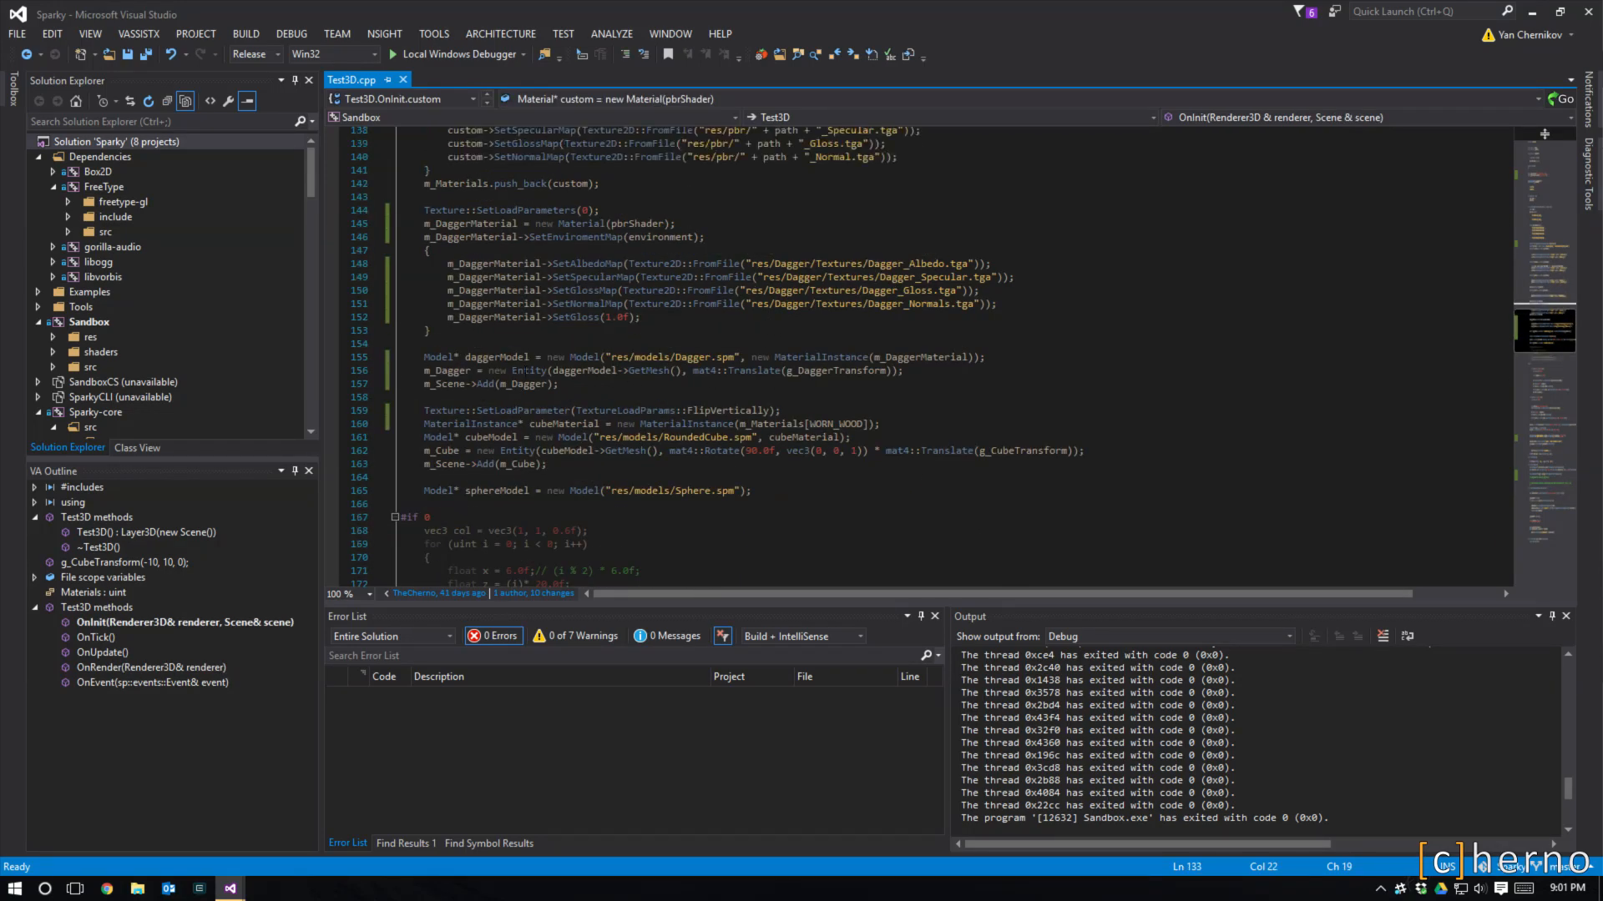
pyautogui.scroll(-3)
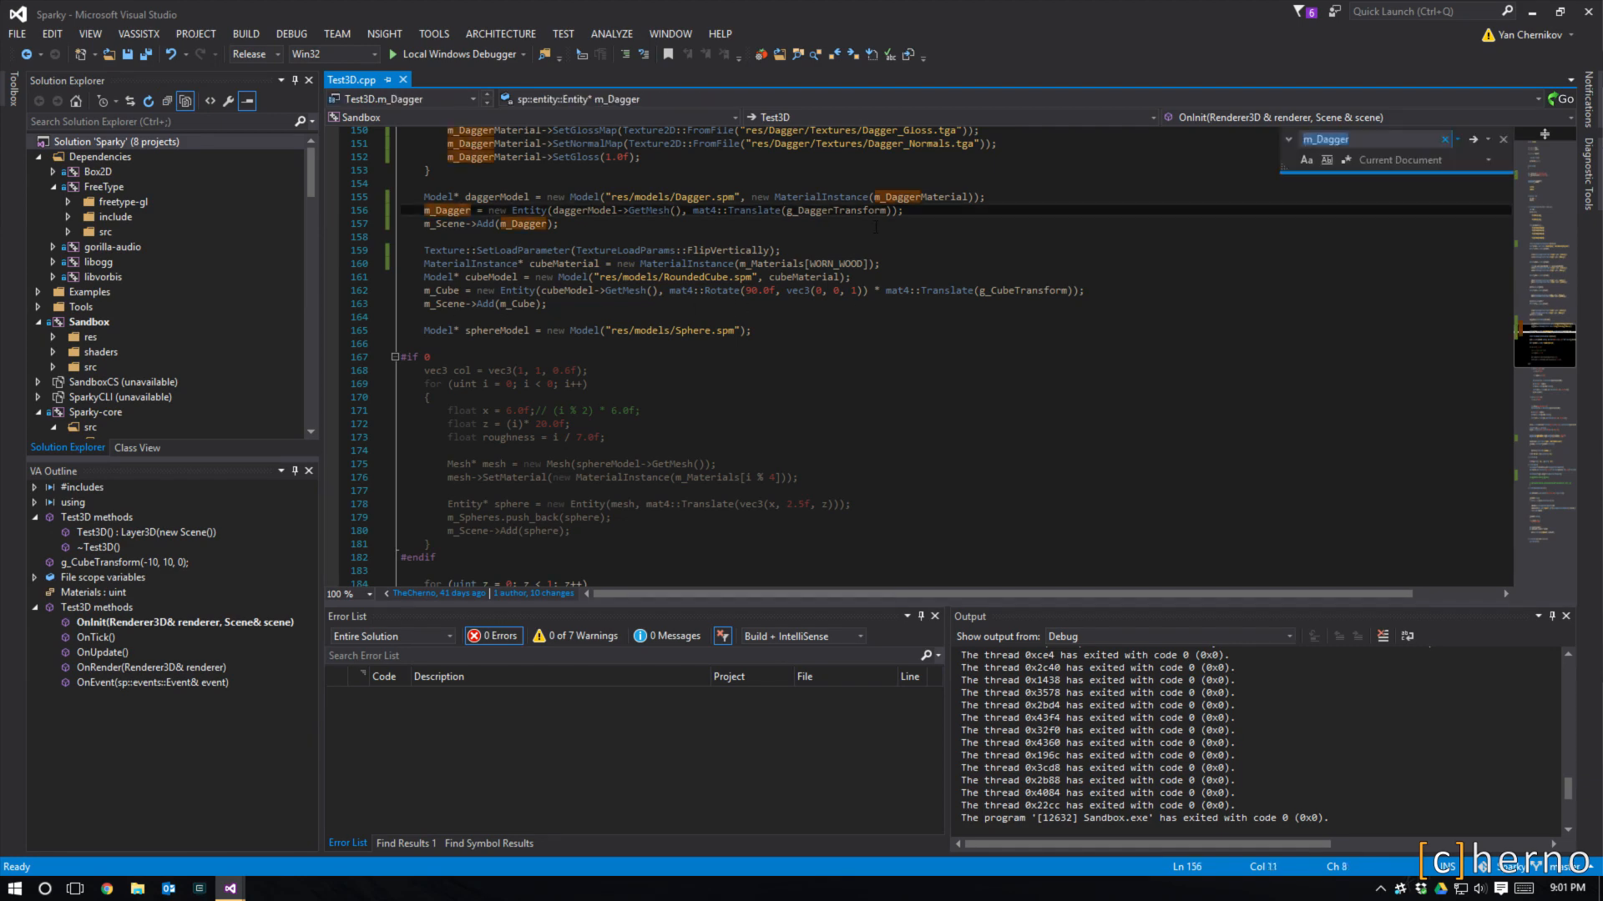
pyautogui.scroll(-3)
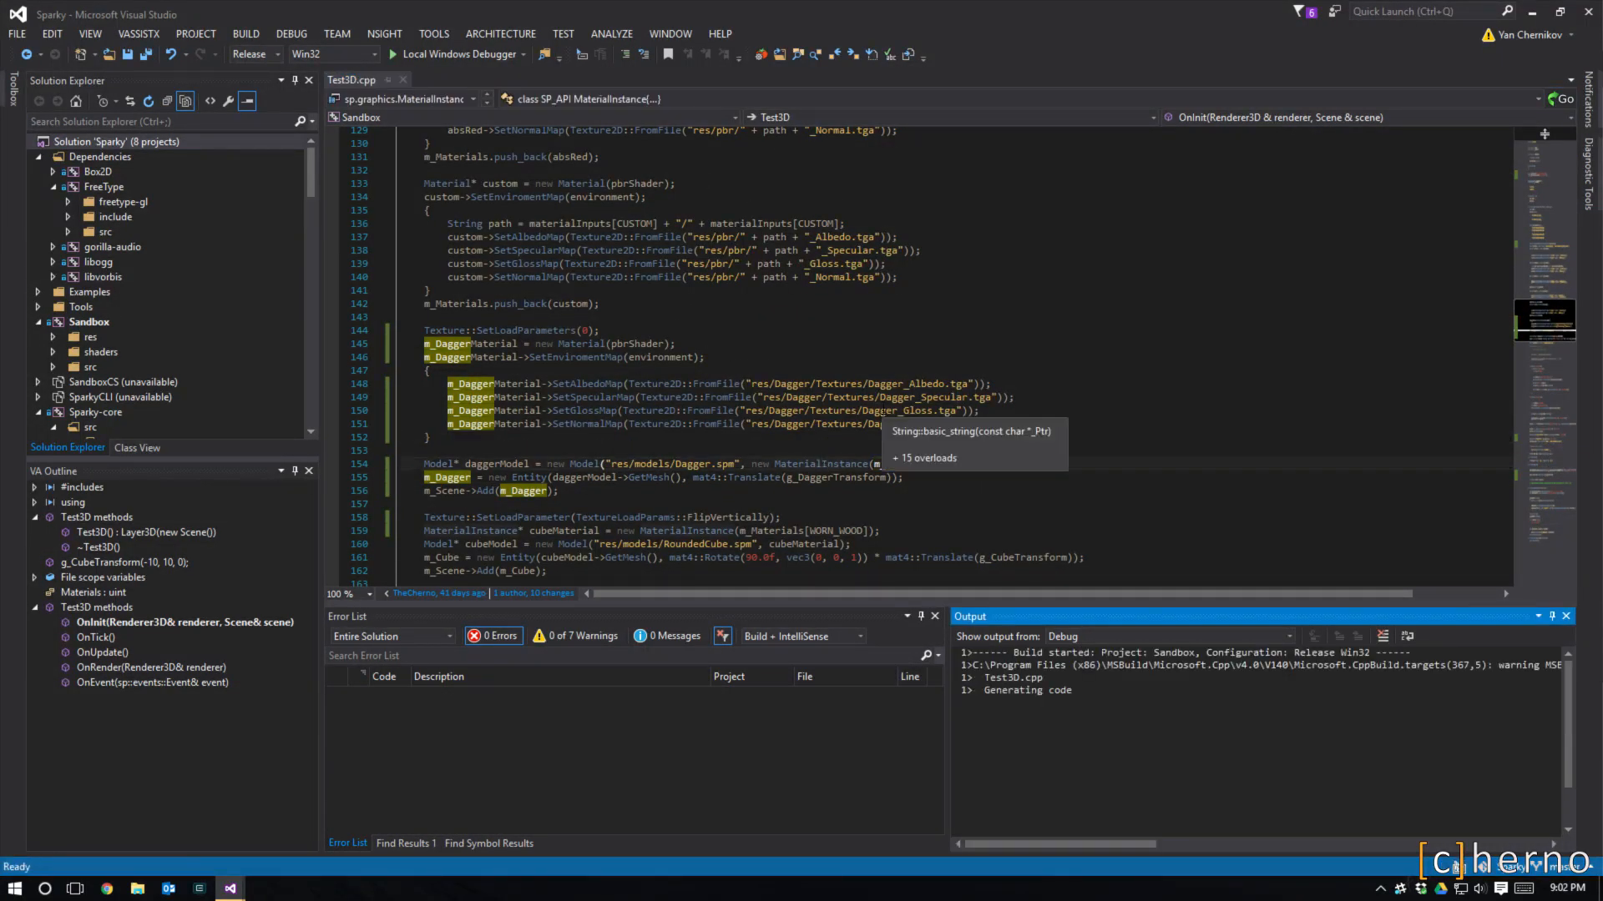
pyautogui.click(397, 54)
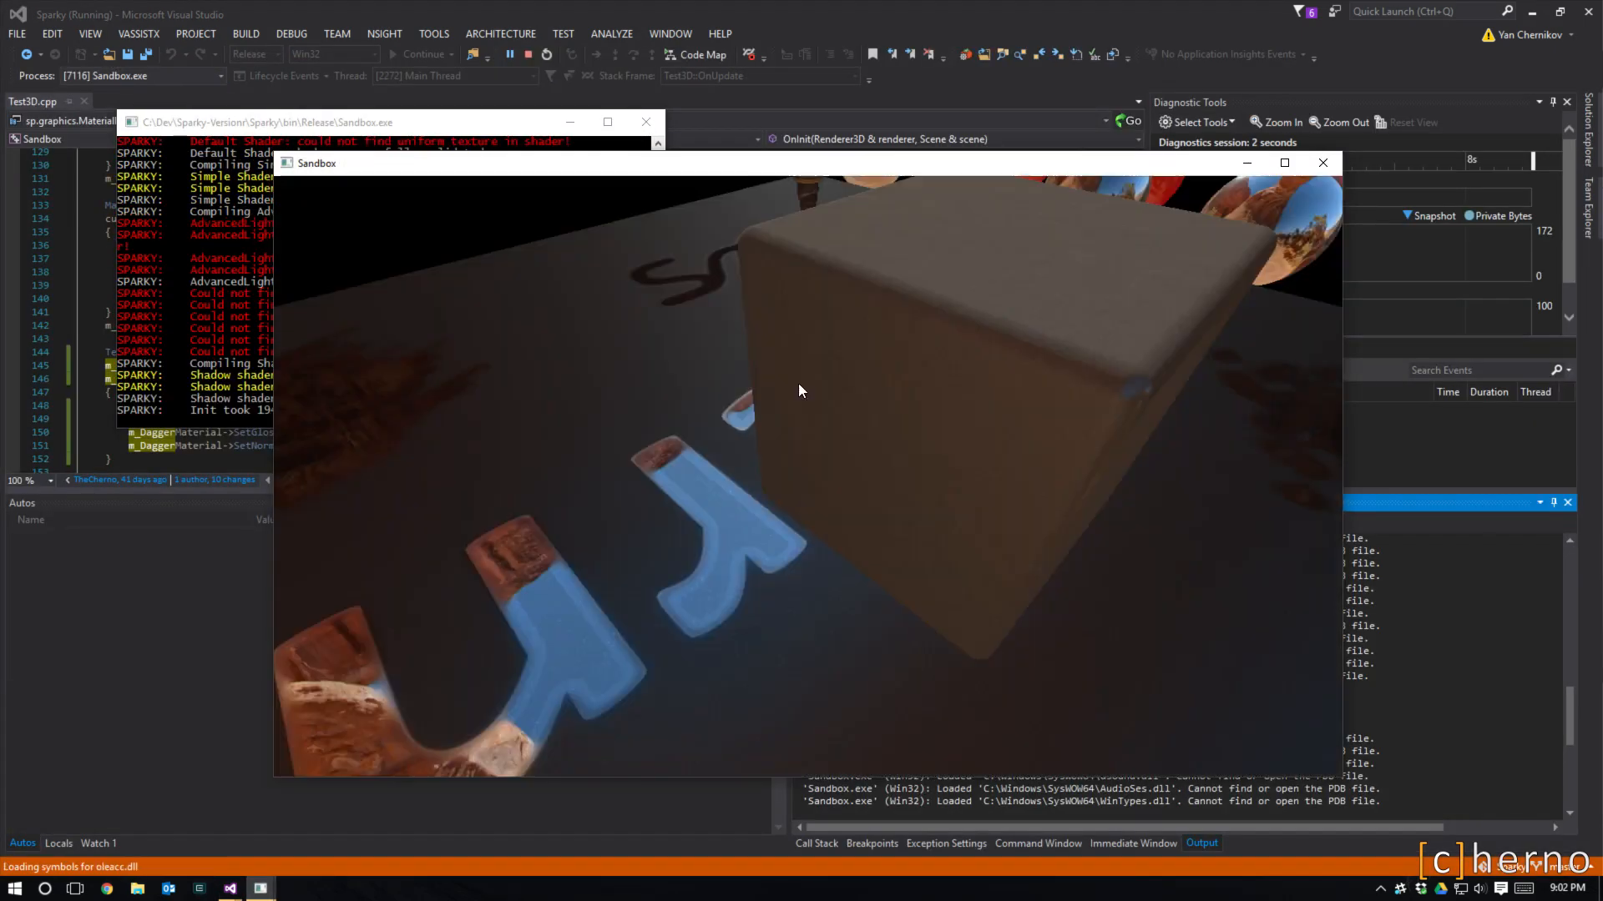
# - Focus the launched Sandbox window showing the textured cube and letters
pyautogui.click(1283, 163)
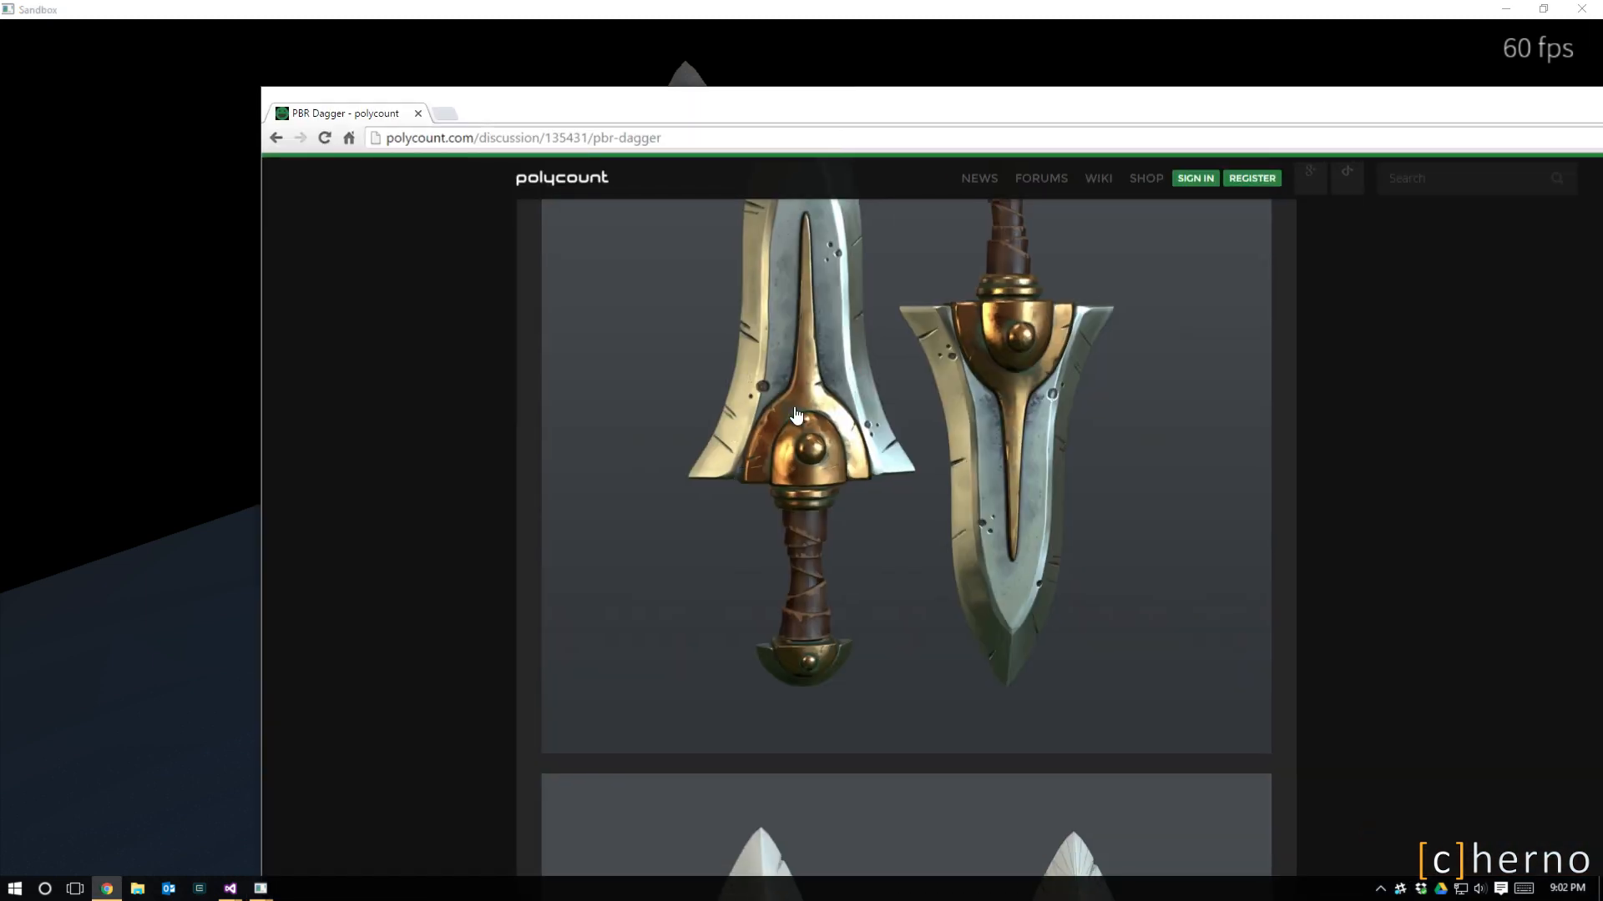
pyautogui.moveTo(864, 419)
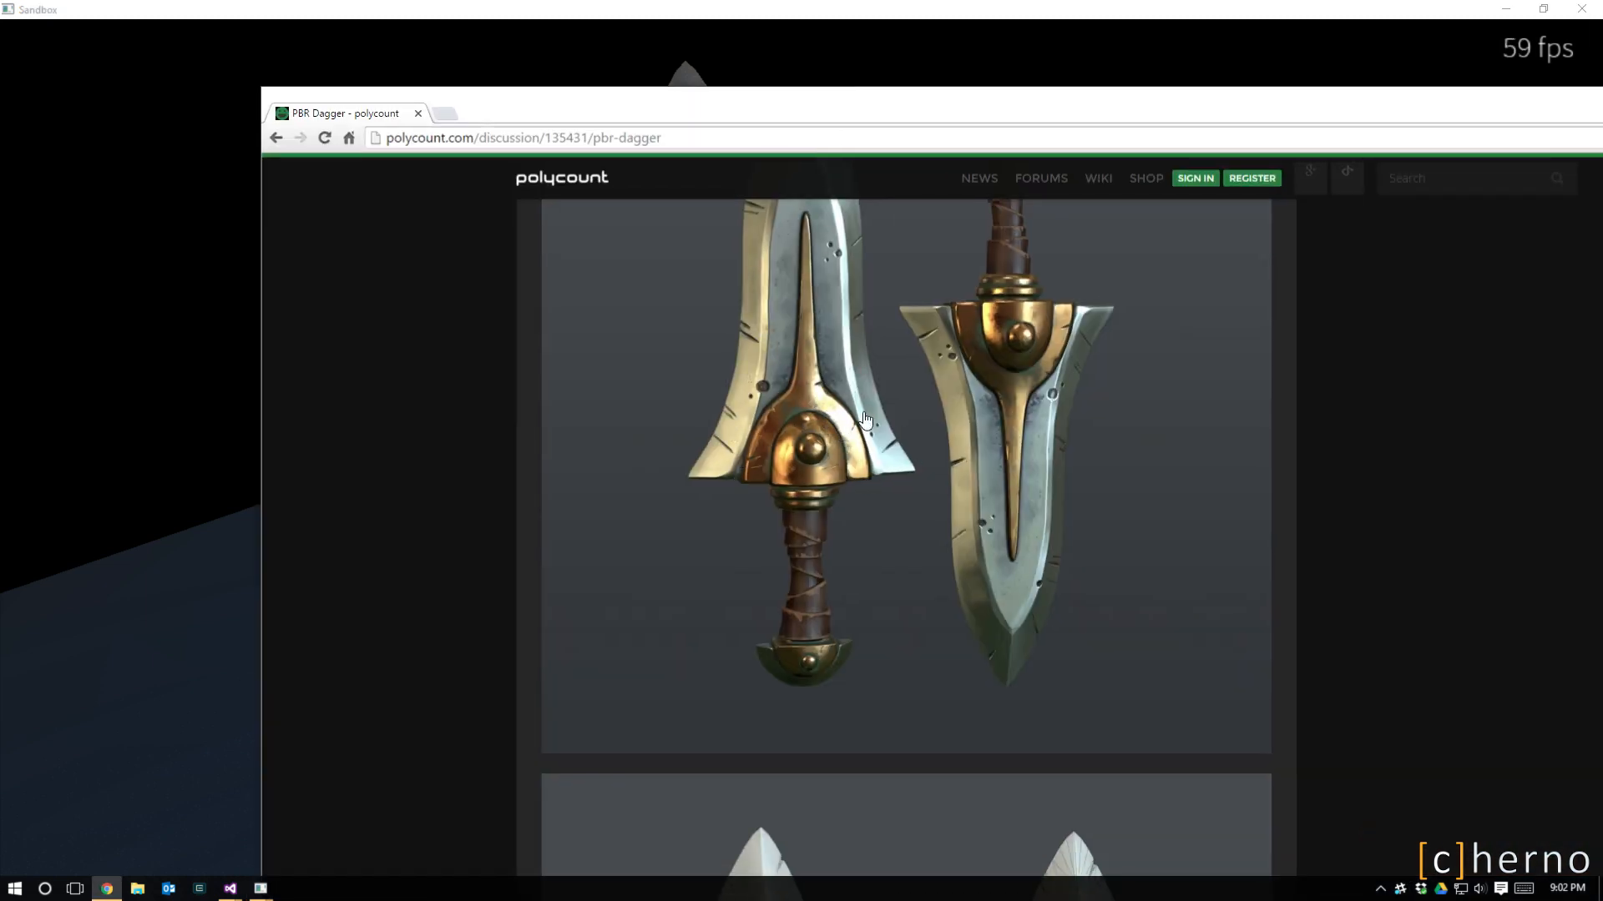
pyautogui.moveTo(887, 429)
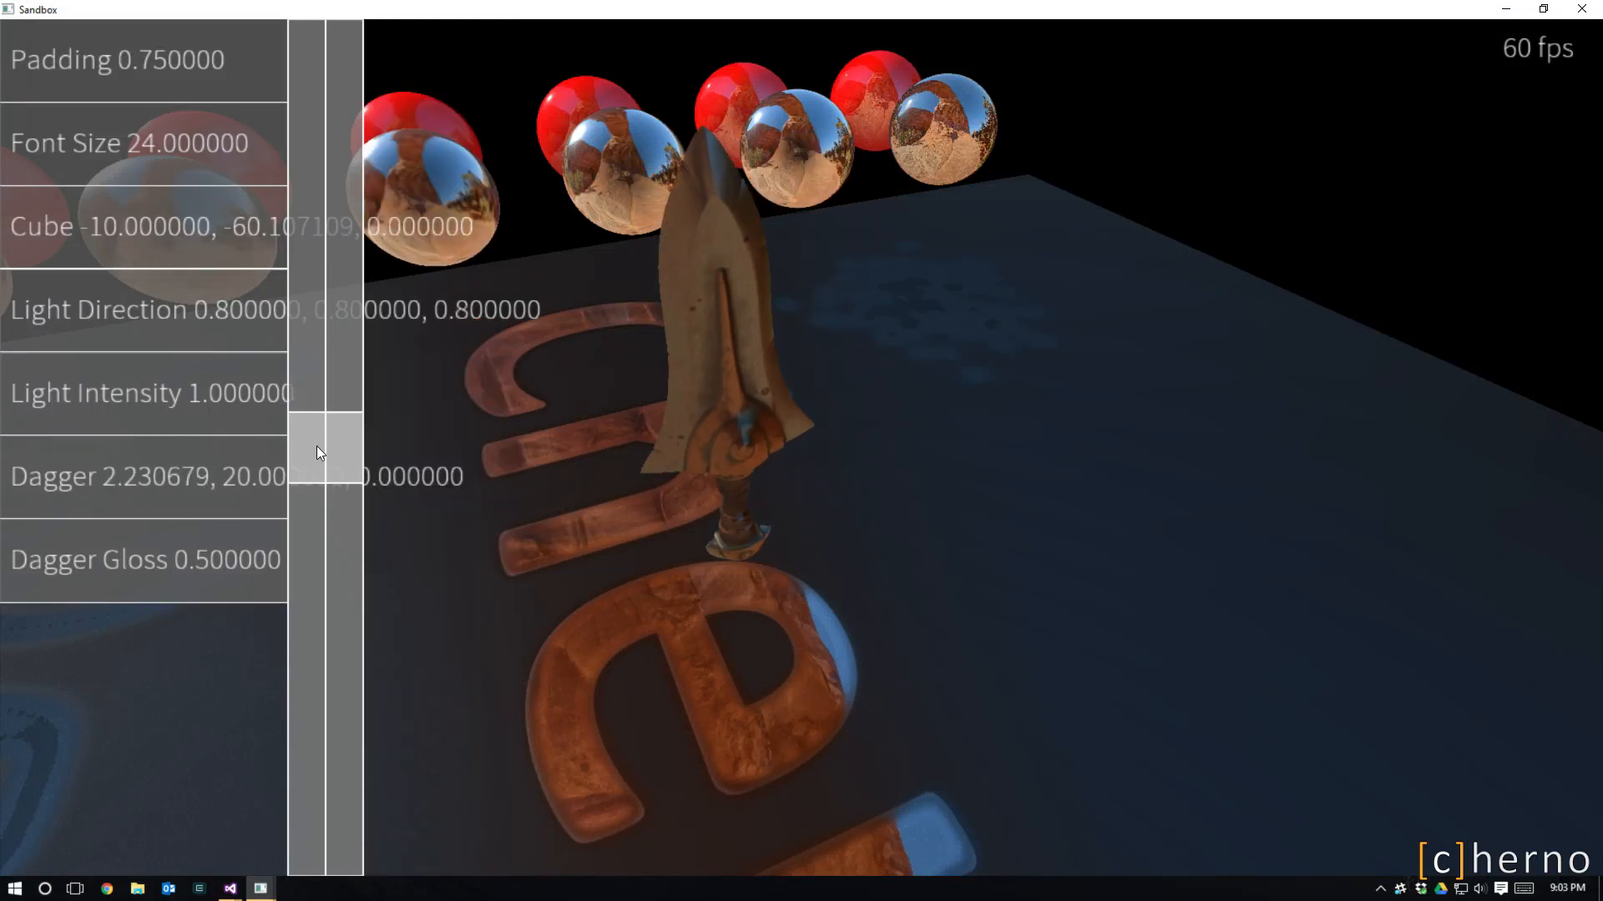
# - Drag Dagger Gloss down to about 0.025, then back up to about 0.52
pyautogui.moveTo(323, 450); pyautogui.dragTo(322, 838)
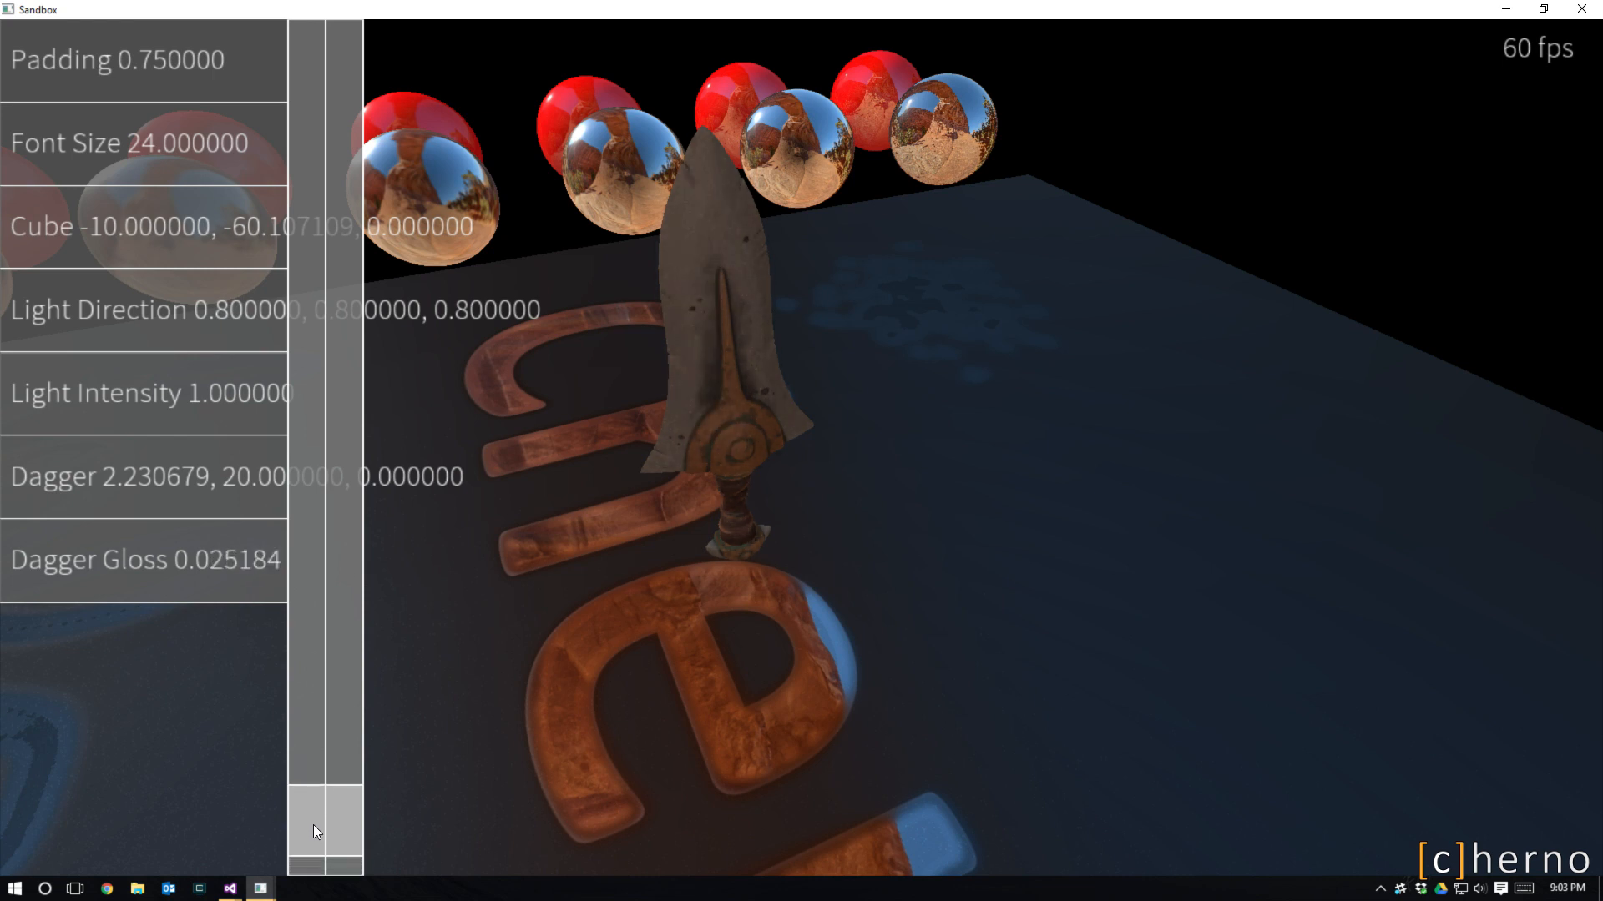
pyautogui.moveTo(327, 818); pyautogui.dragTo(332, 562)
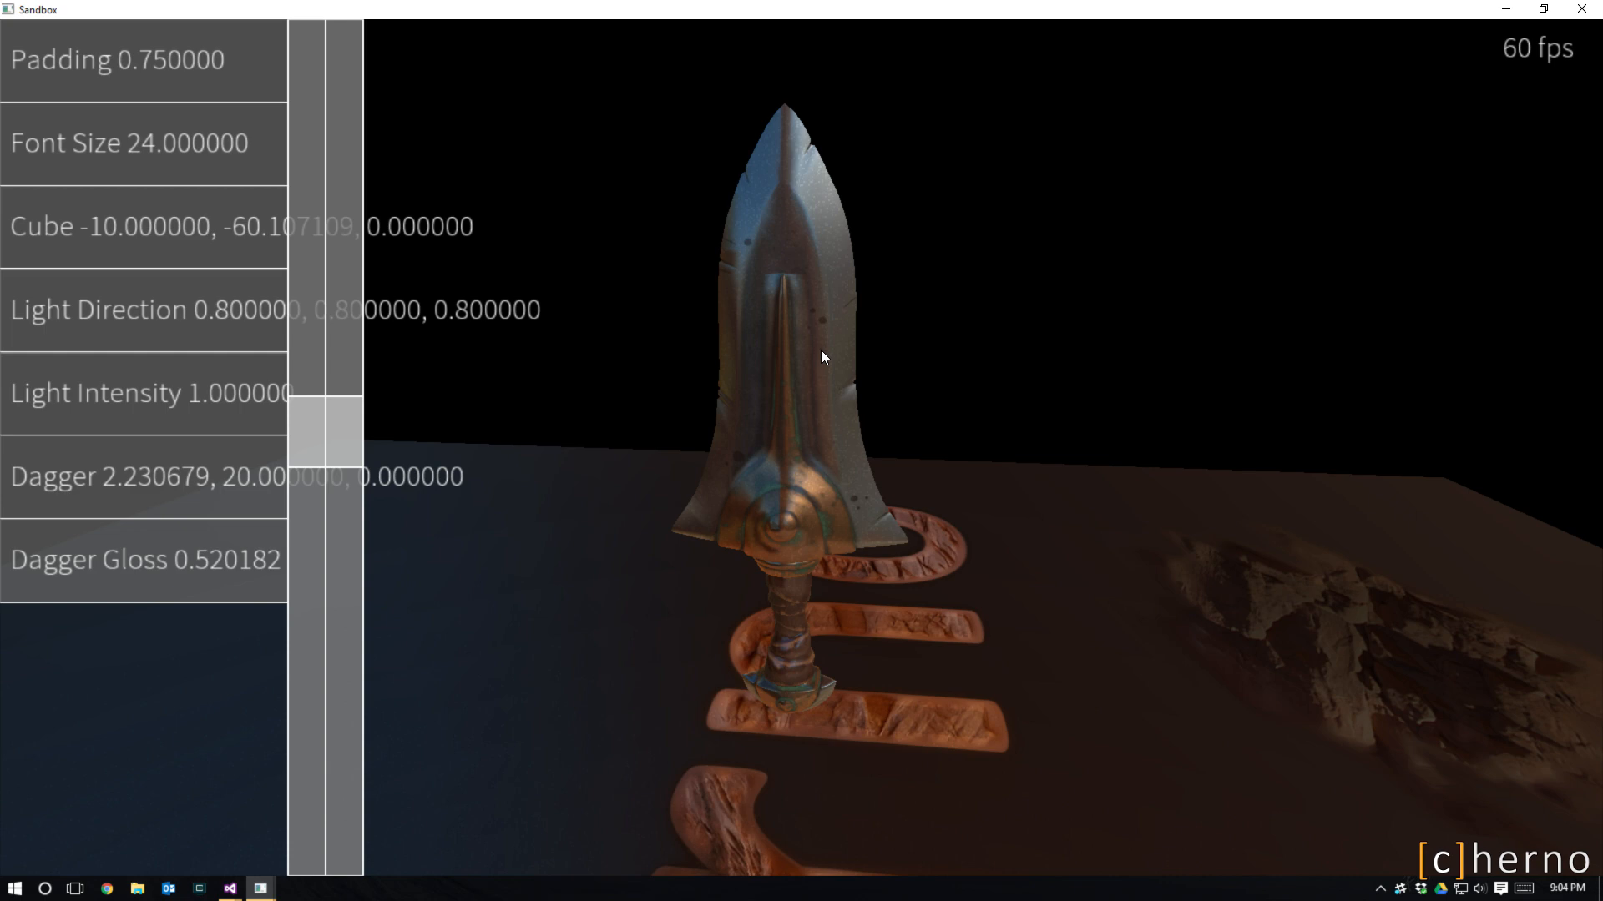
pyautogui.moveTo(774, 7)
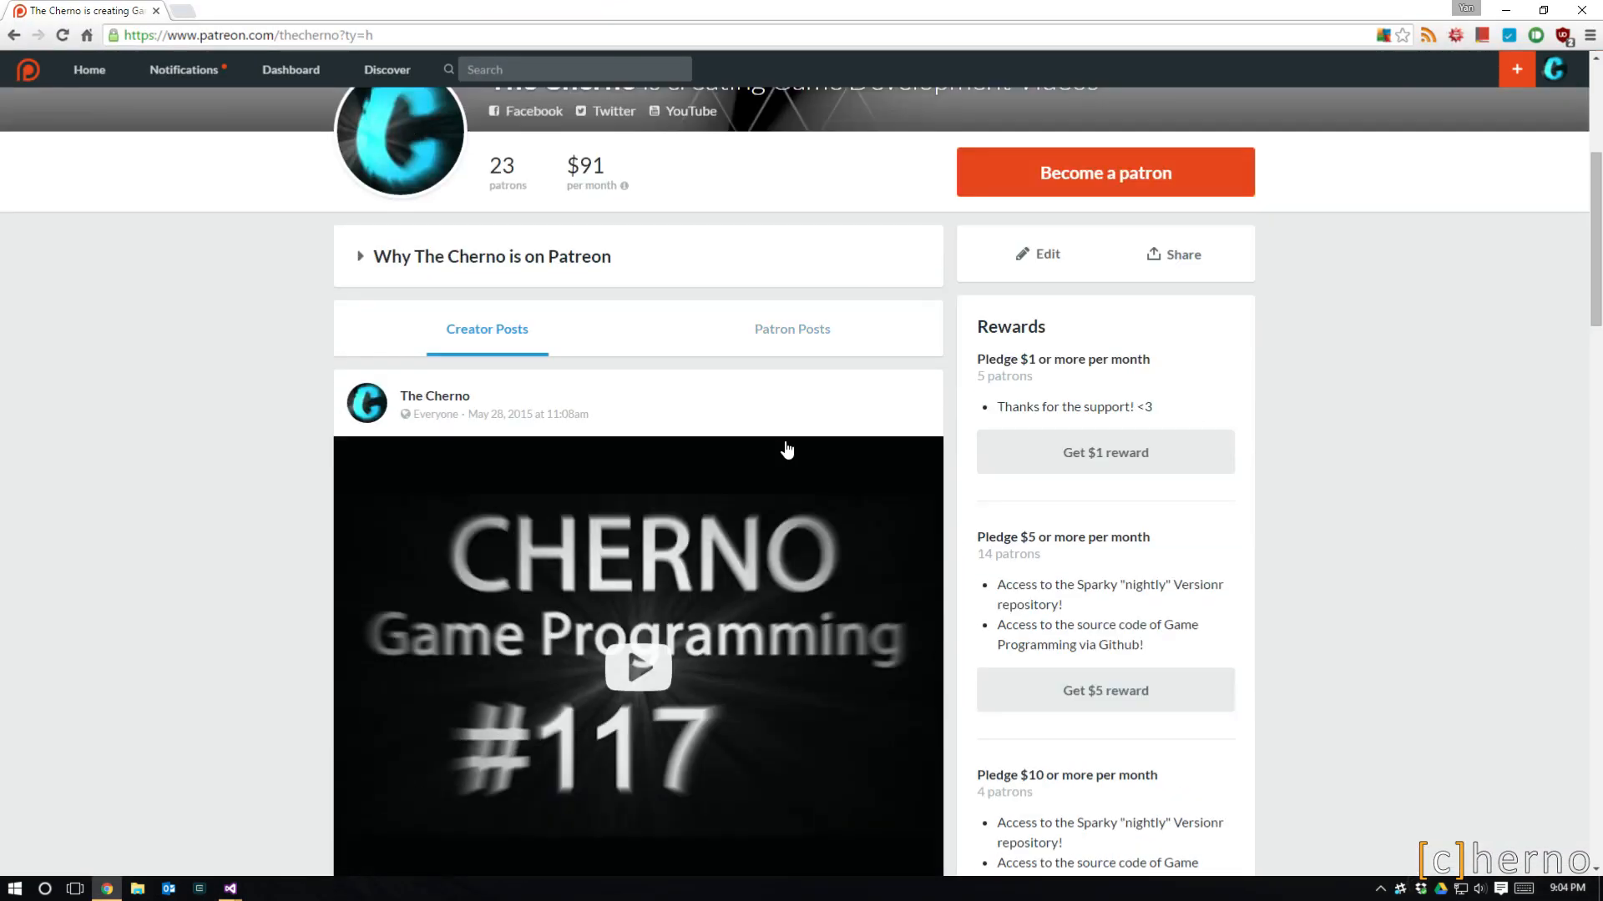
# - Scroll The Cherno's Patreon page down to the pledge reward tiers
pyautogui.scroll(-3)
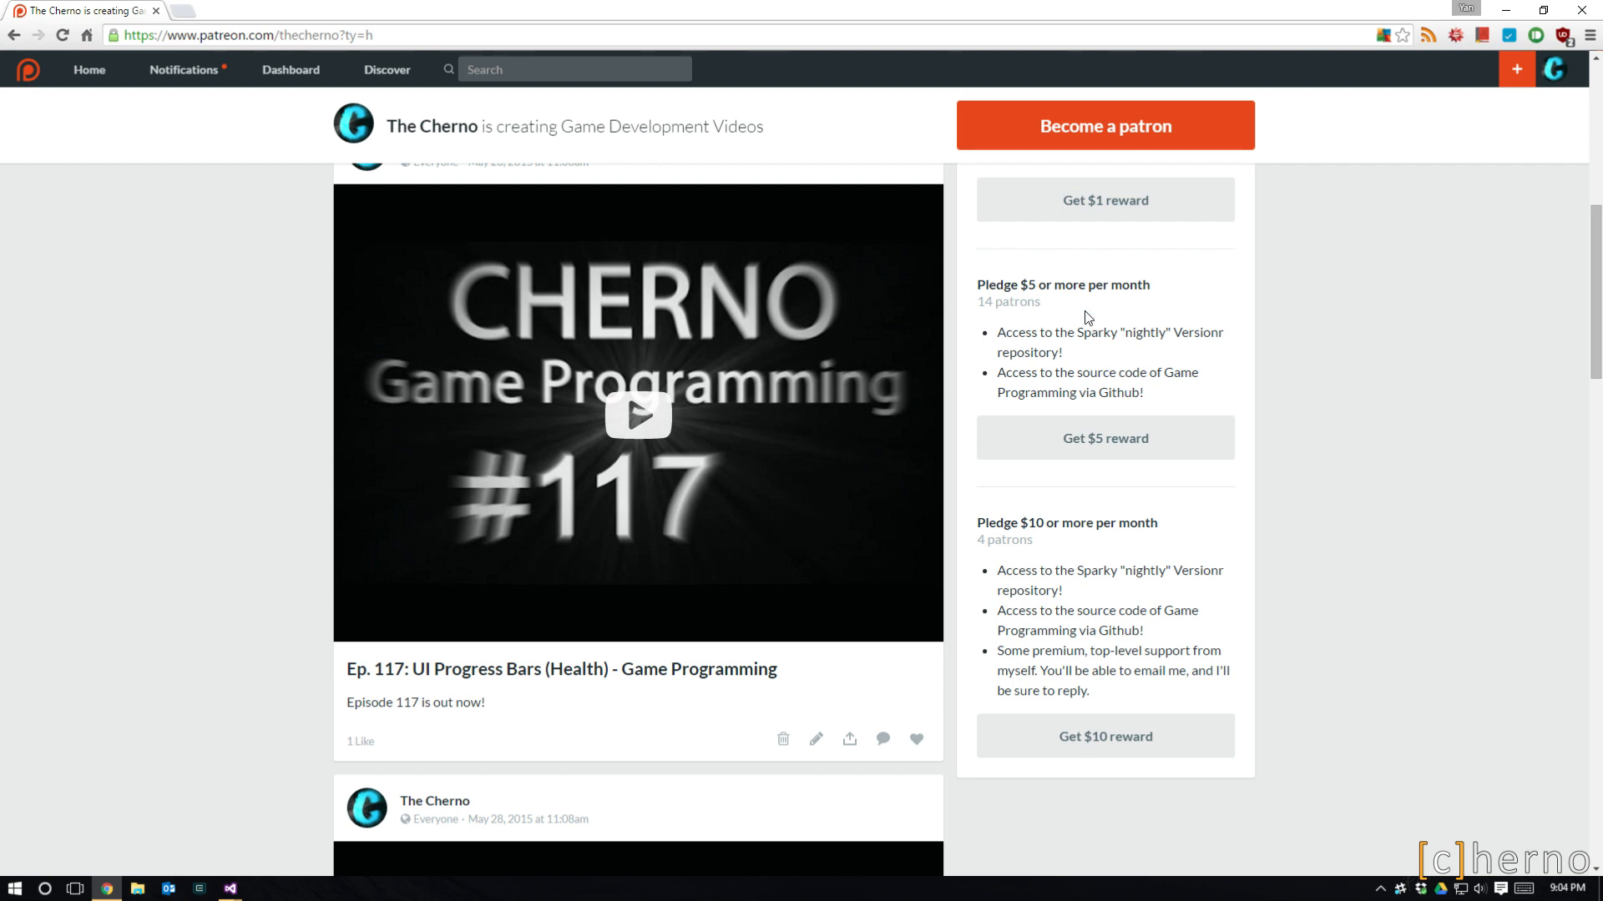
pyautogui.moveTo(1052, 318)
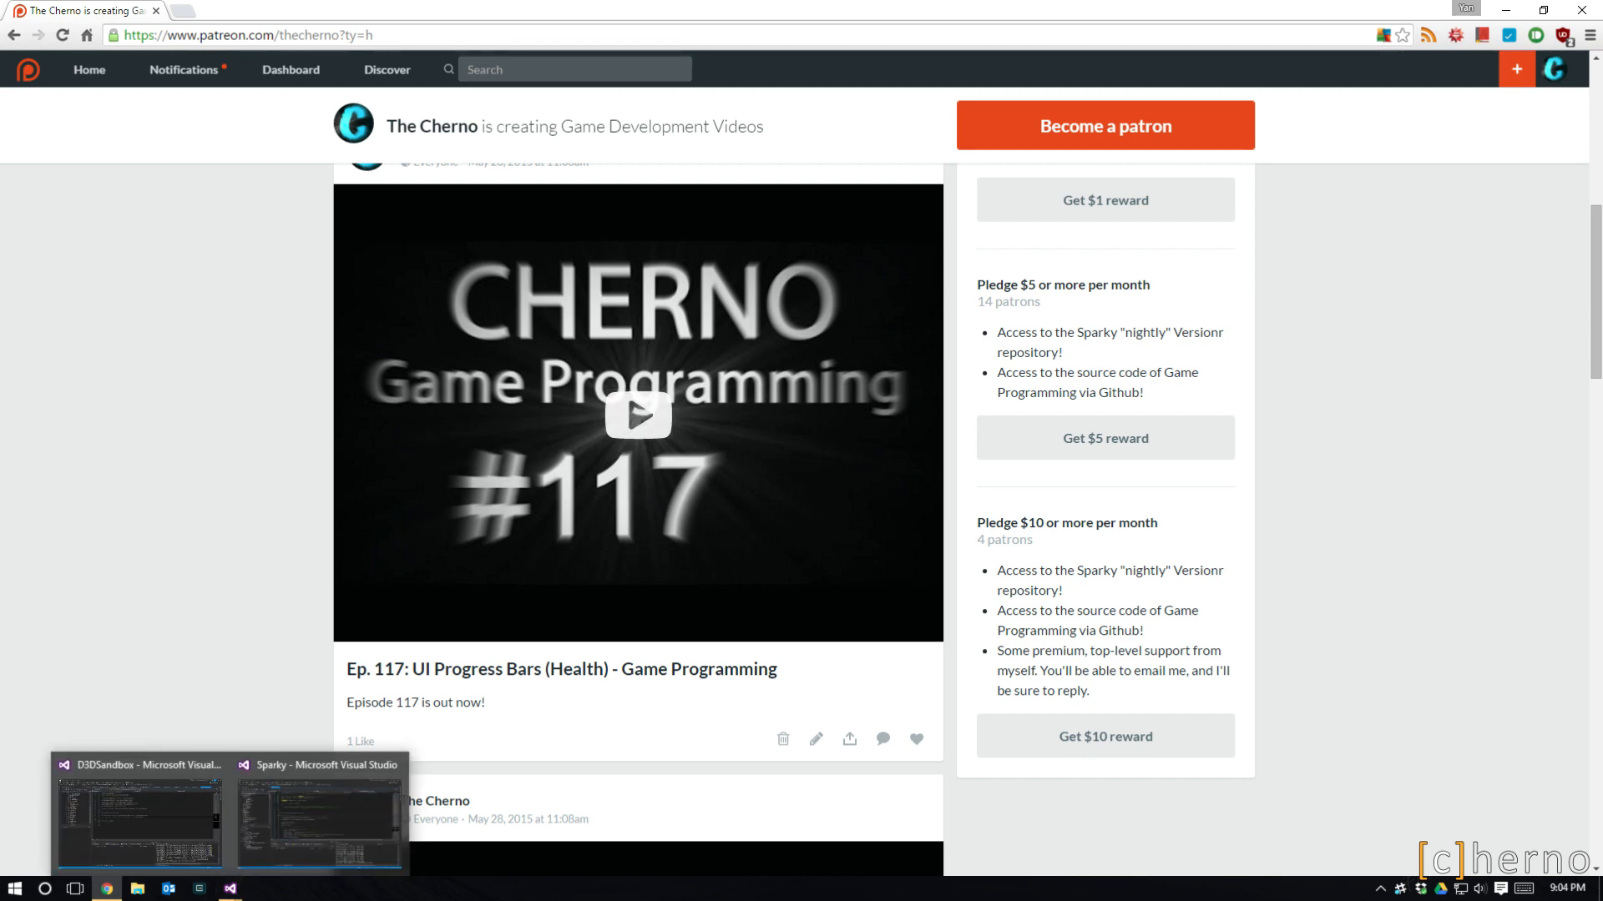
pyautogui.click(318, 818)
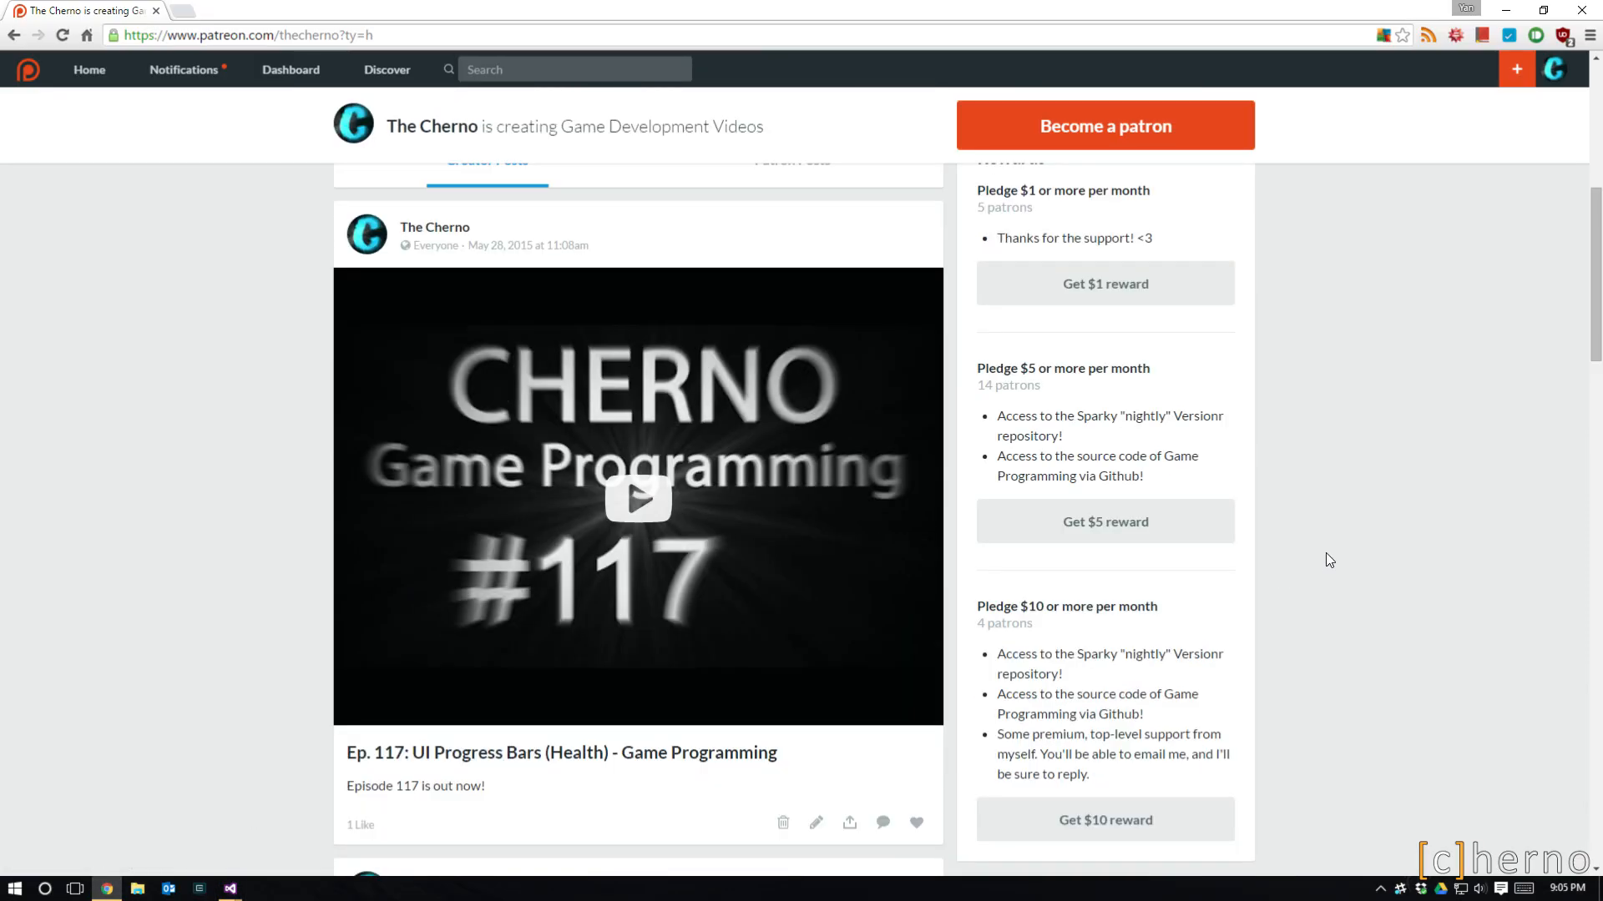
pyautogui.moveTo(1401, 557)
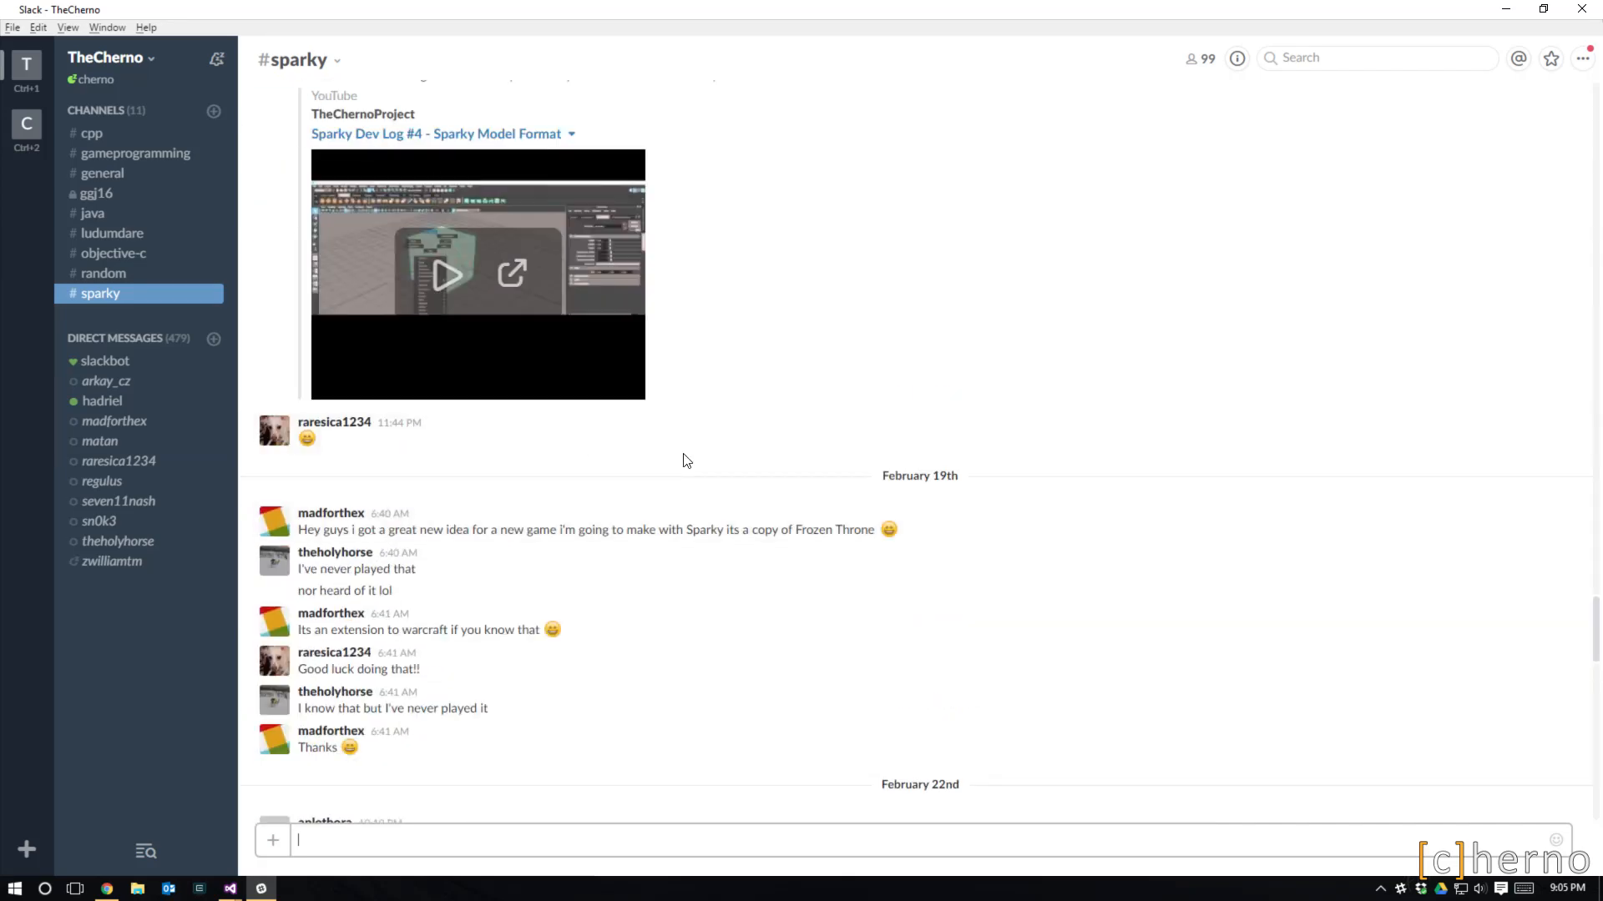
# - Scroll the #sparky Slack channel down to the latest community messages
pyautogui.scroll(-3)
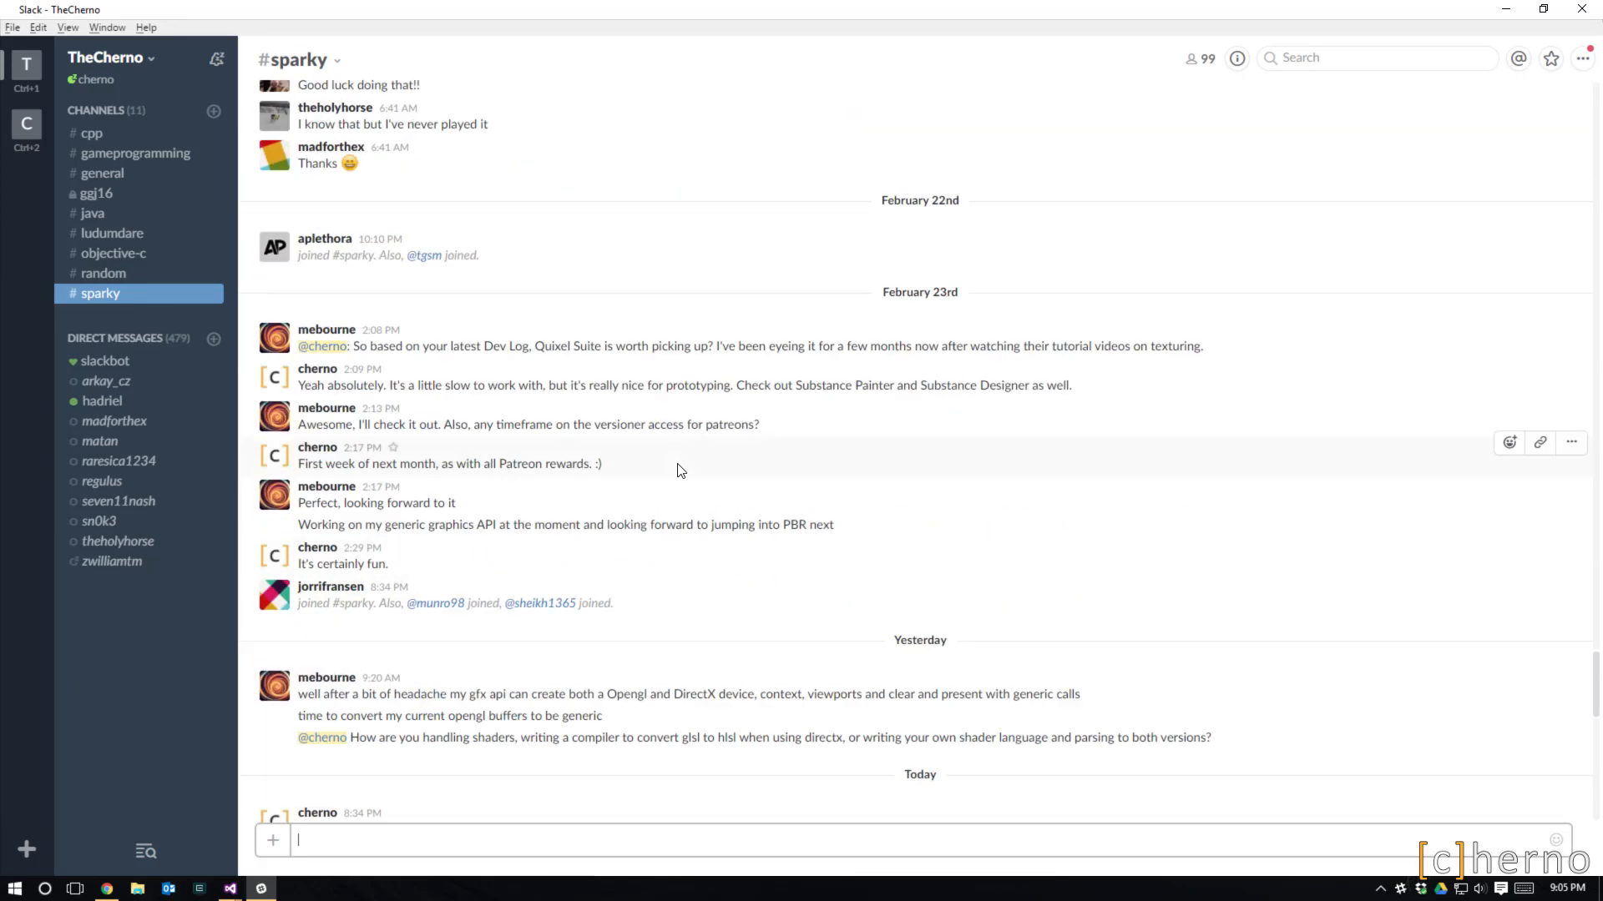